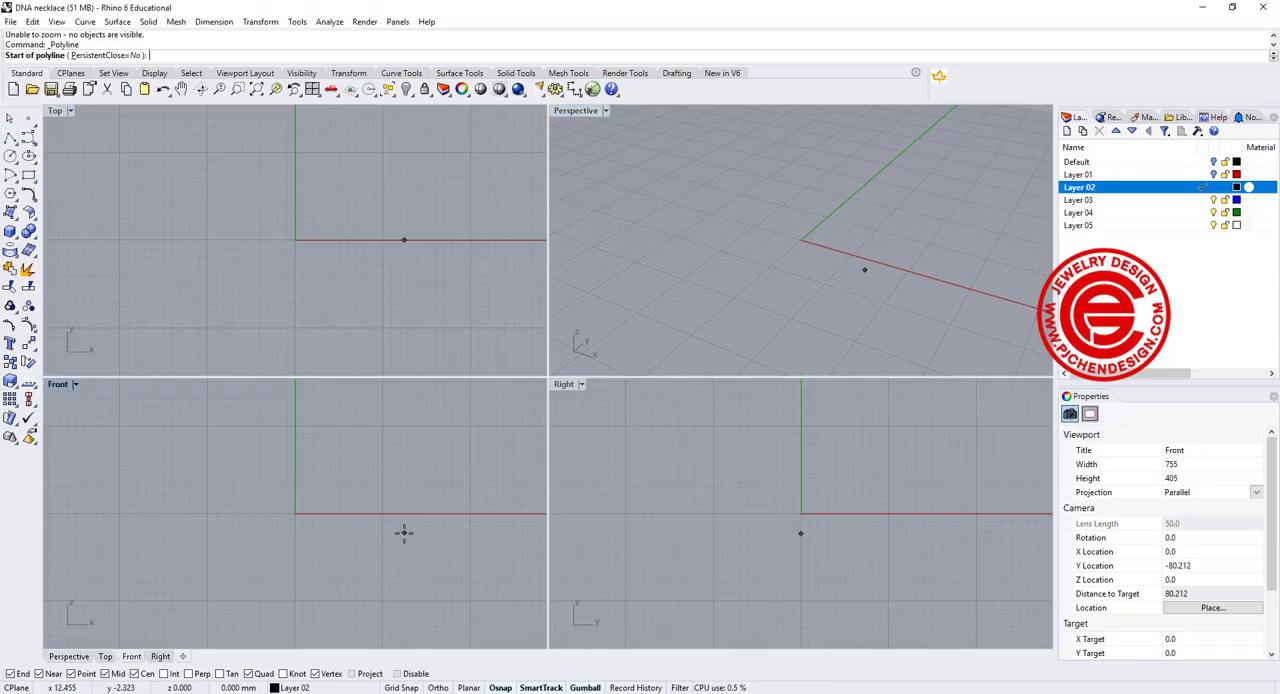
Make the Front view active and maximize it to fill the workspace.
{"action": "left_click", "coordinate": [302, 480]}
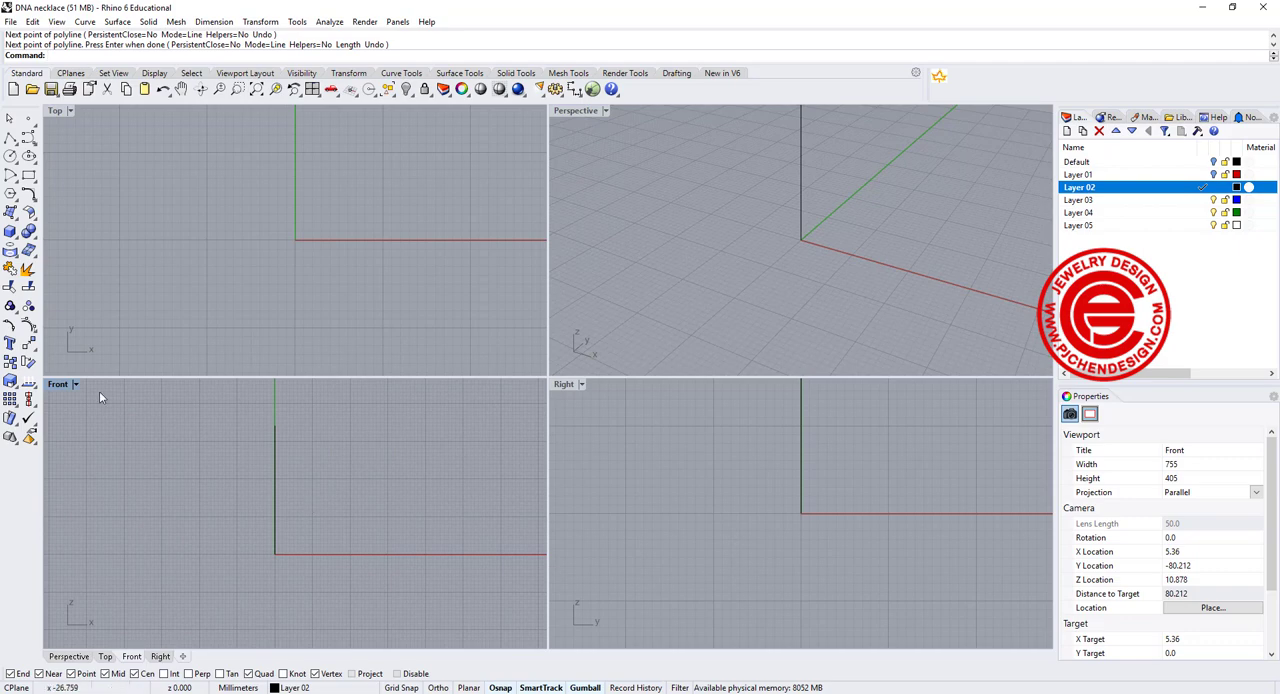
{"action": "left_click", "coordinate": [58, 384]}
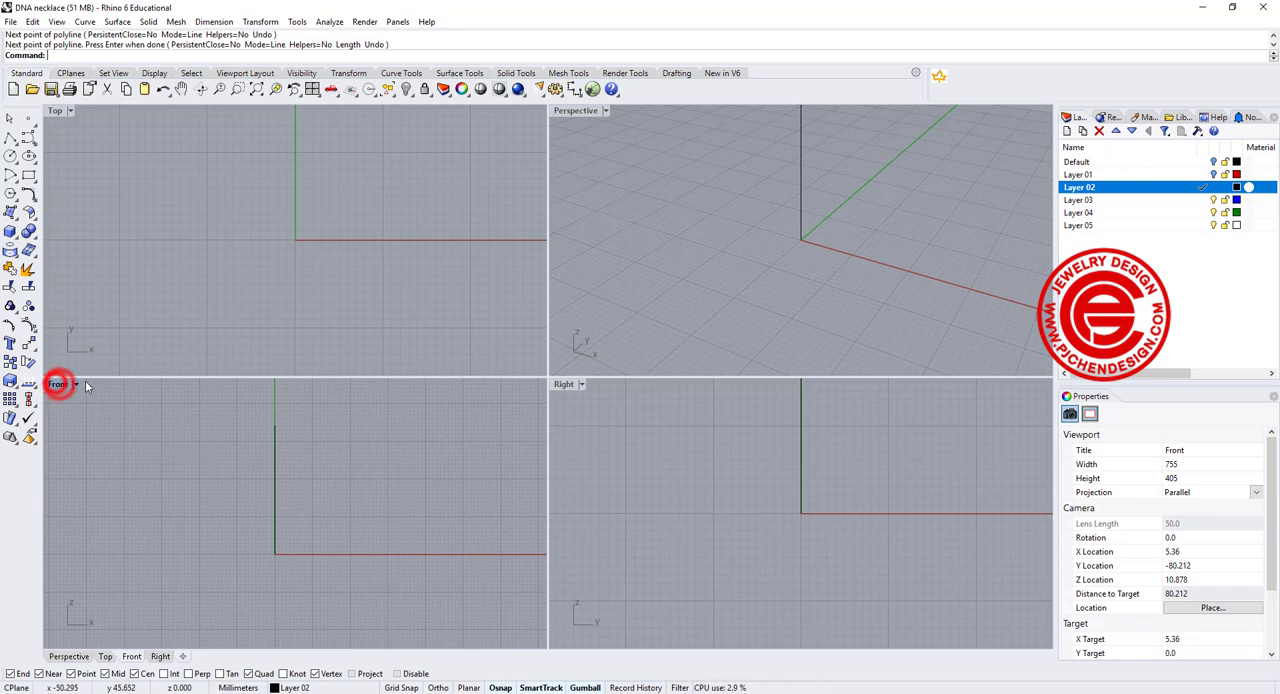
{"action": "double_click", "coordinate": [58, 384]}
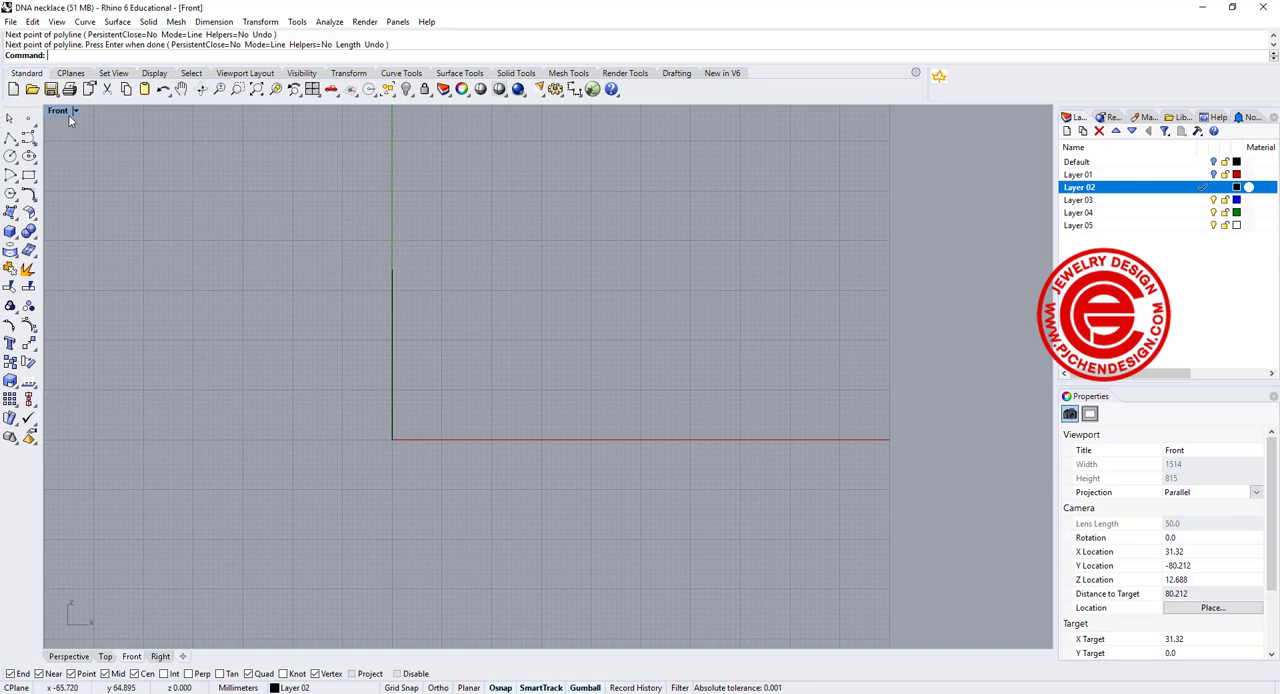
{"action": "mouse_move", "coordinate": [32, 144]}
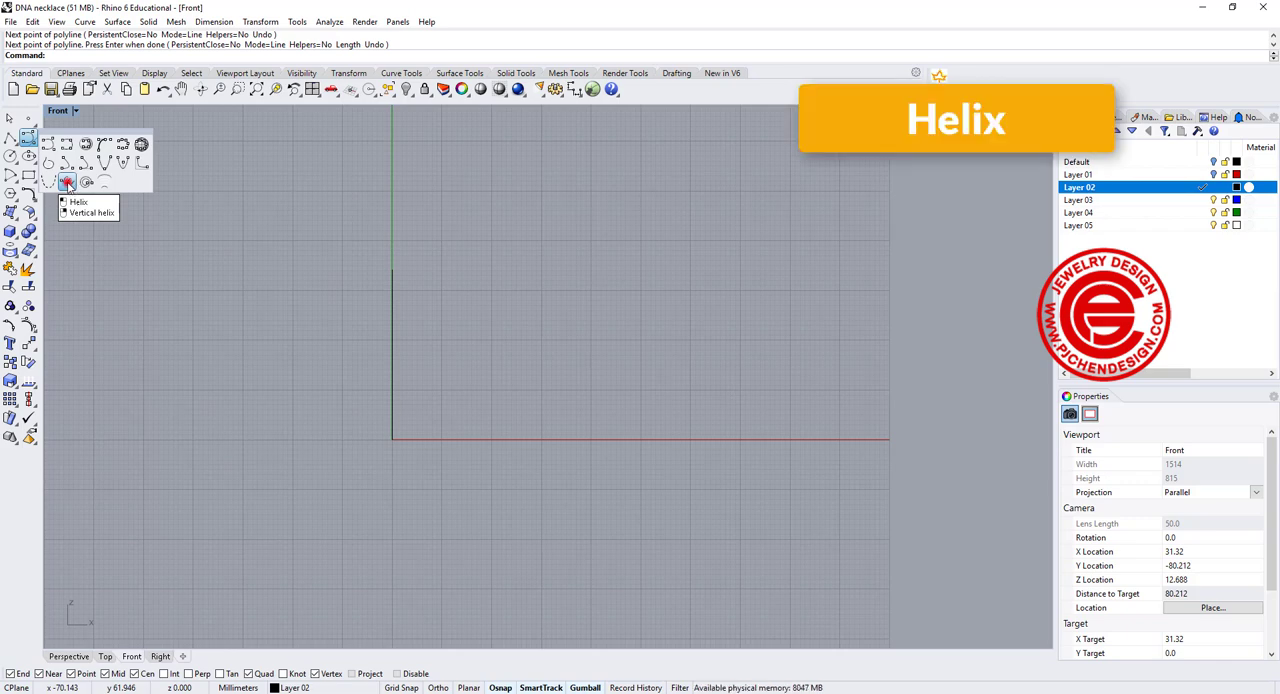
Draw a vertical helix from the origin with 1.5 turns.
{"action": "left_click", "coordinate": [78, 202]}
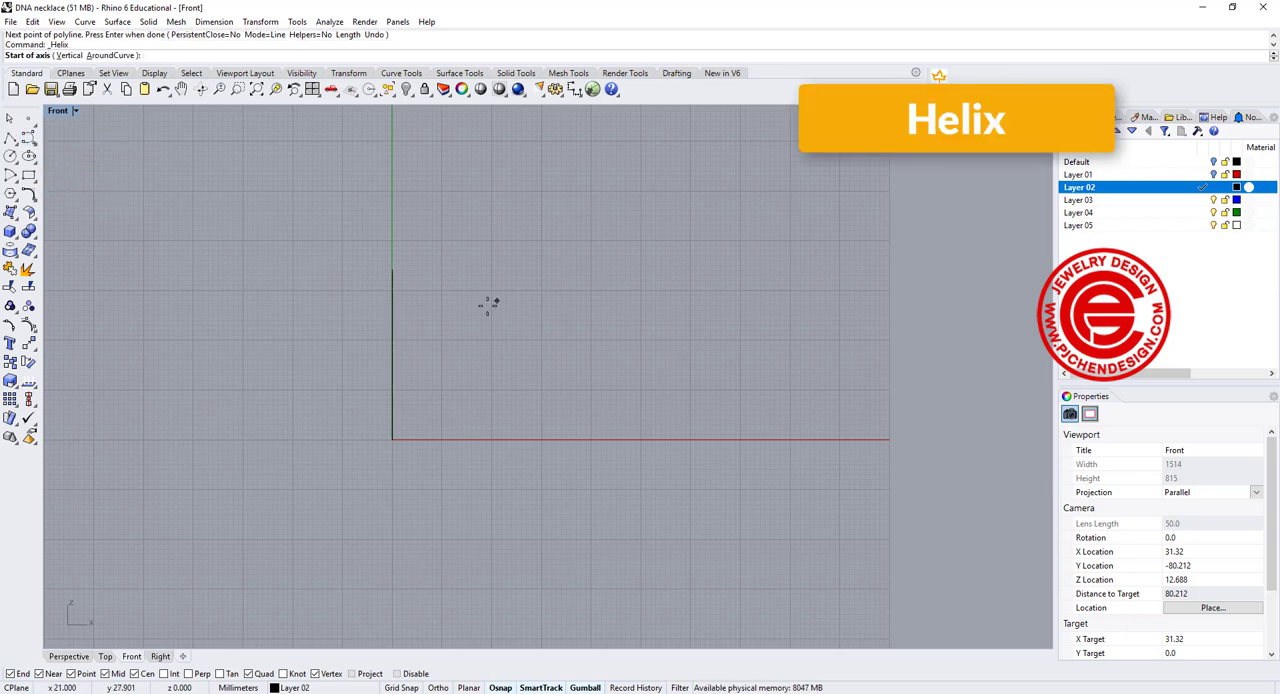
{"action": "left_click", "coordinate": [392, 440]}
{"action": "type", "text": "2"}
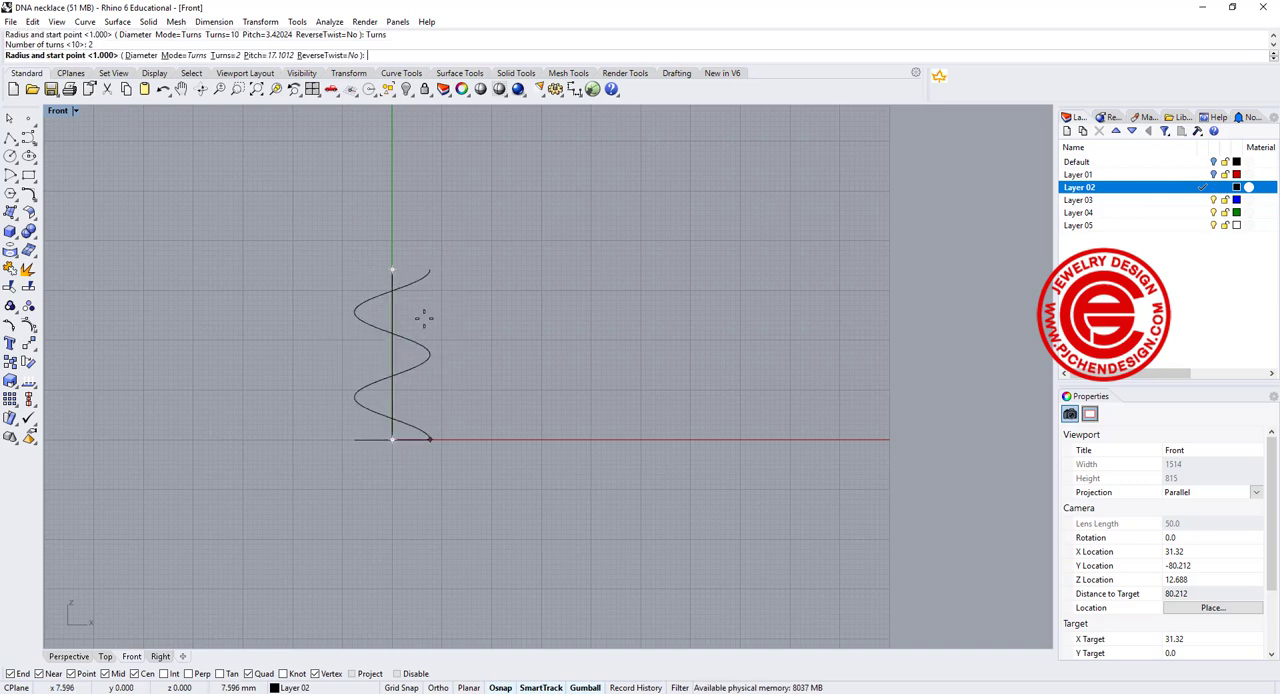
{"action": "mouse_move", "coordinate": [428, 272]}
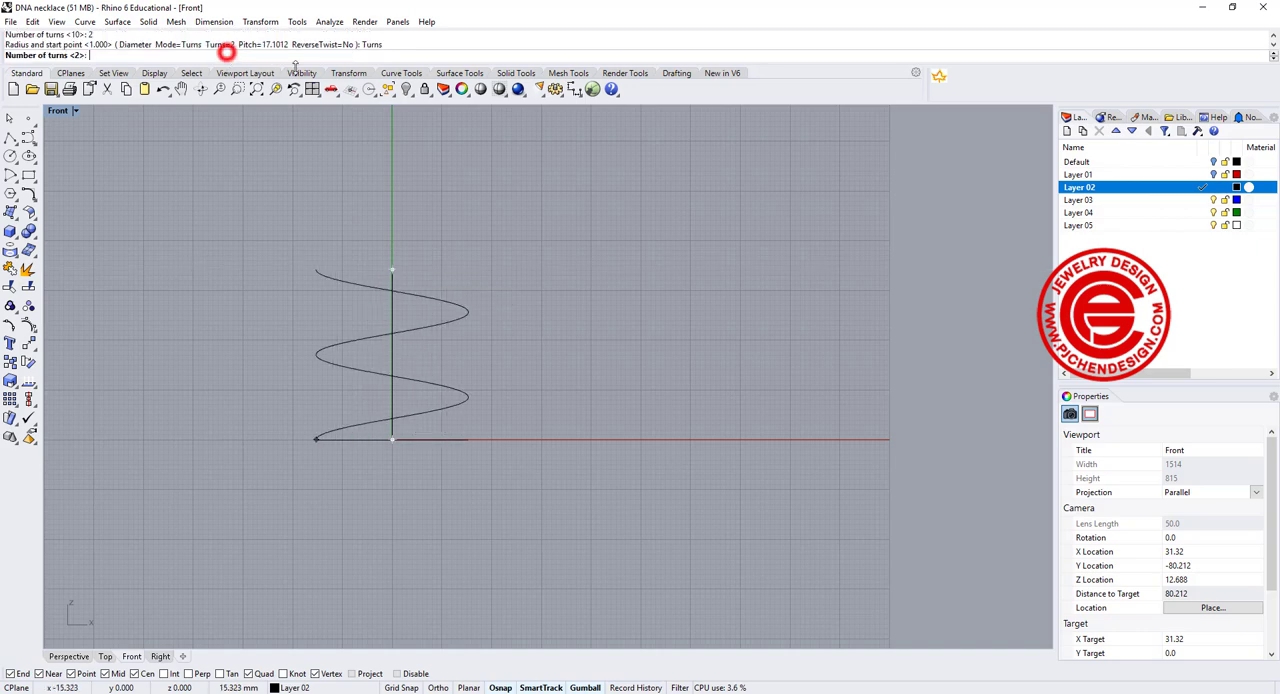
{"action": "type", "text": "1.5"}
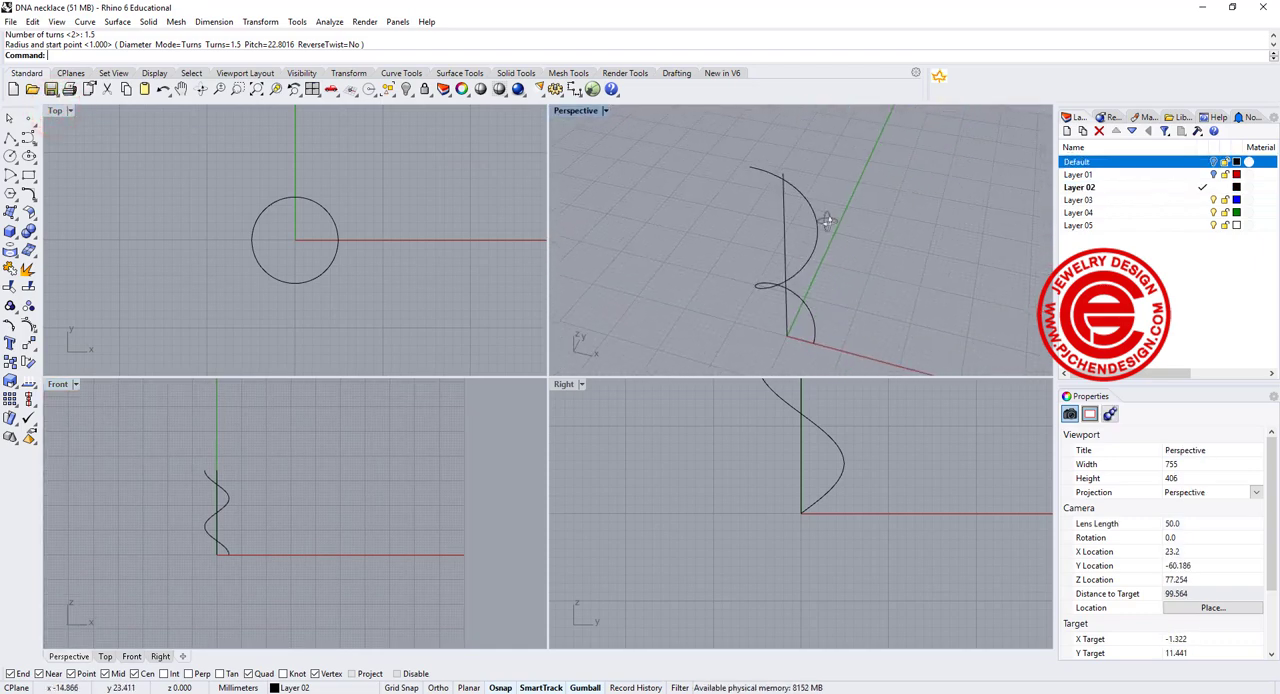
Rotate a copy of the helix about the origin to form a double helix, then inspect it in Perspective.
{"action": "left_click", "coordinate": [1256, 480]}
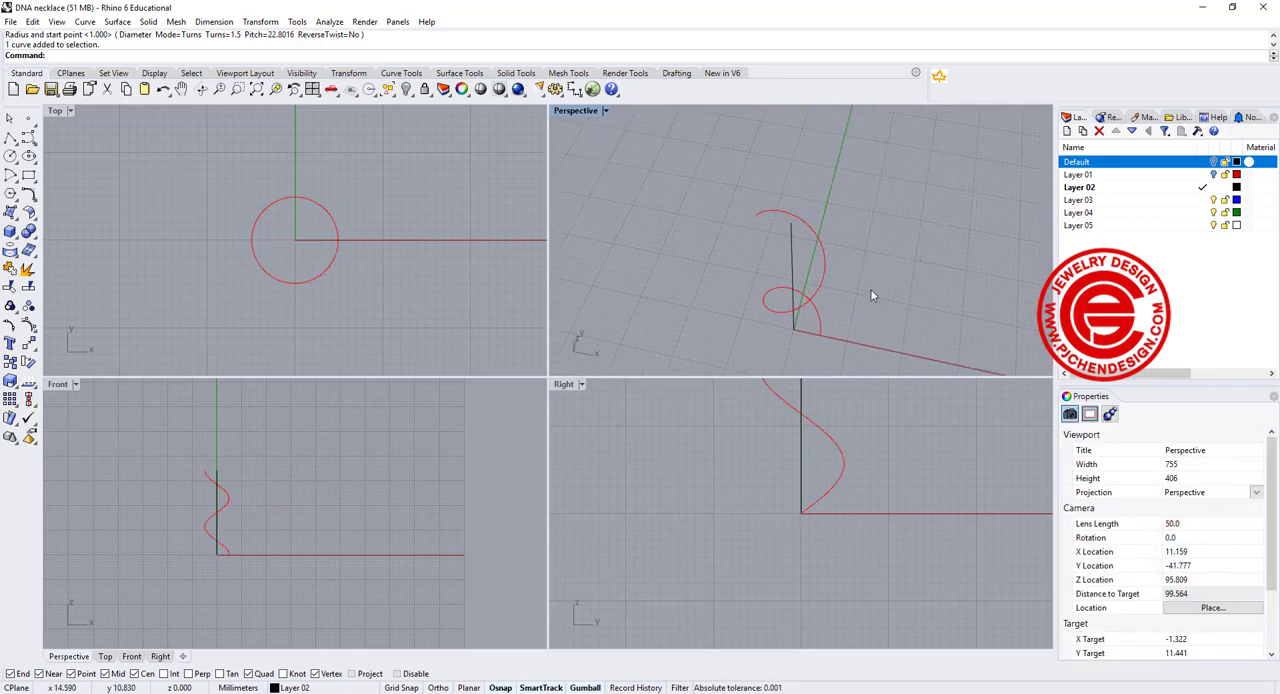
{"action": "key", "text": "ctrl+z"}
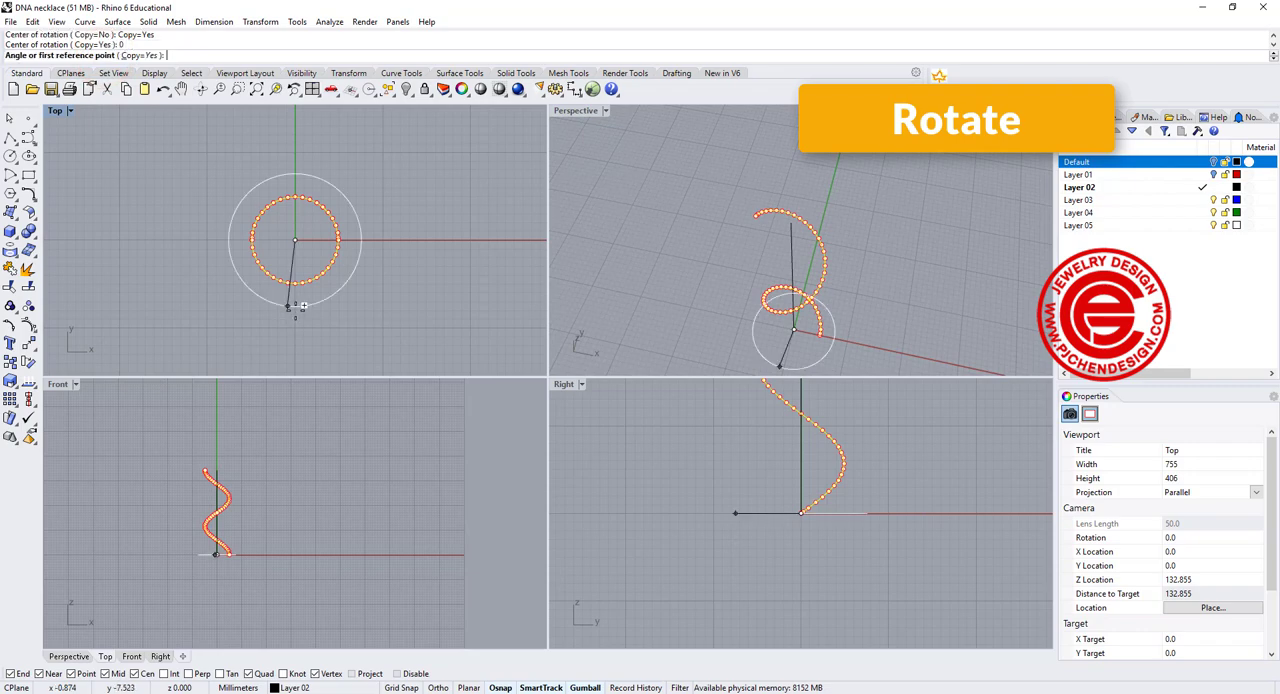
{"action": "left_click", "coordinate": [296, 332]}
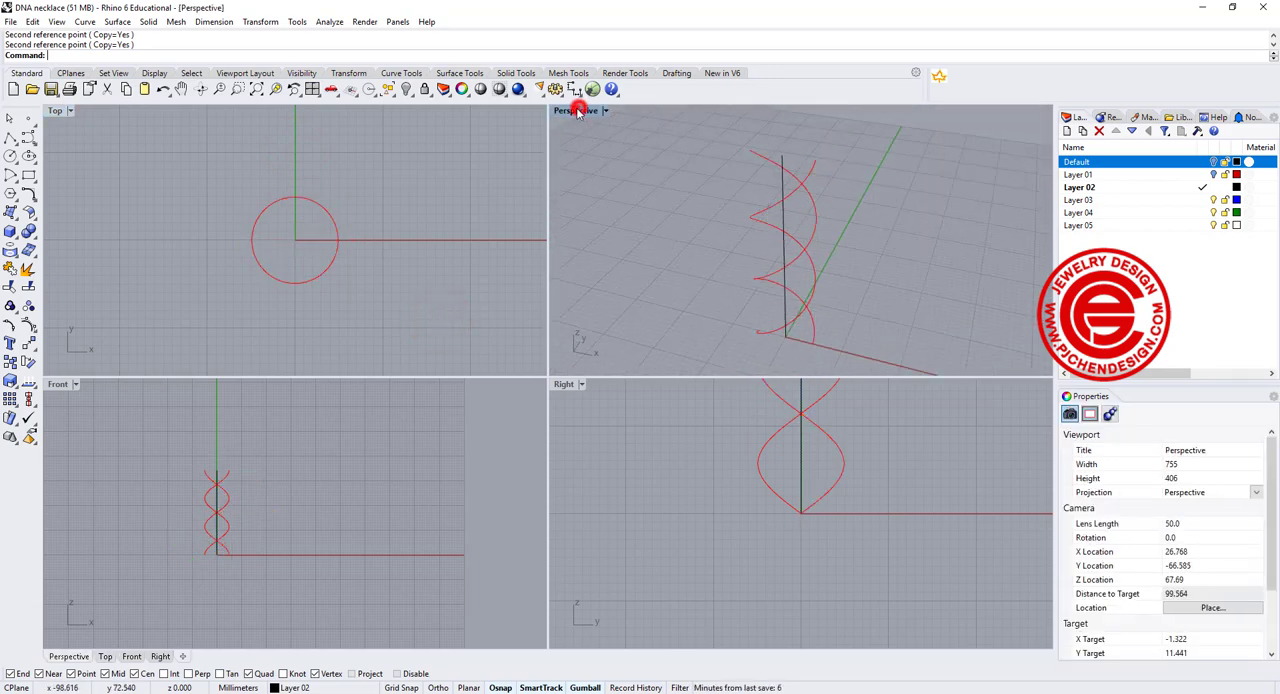
{"action": "double_click", "coordinate": [574, 110]}
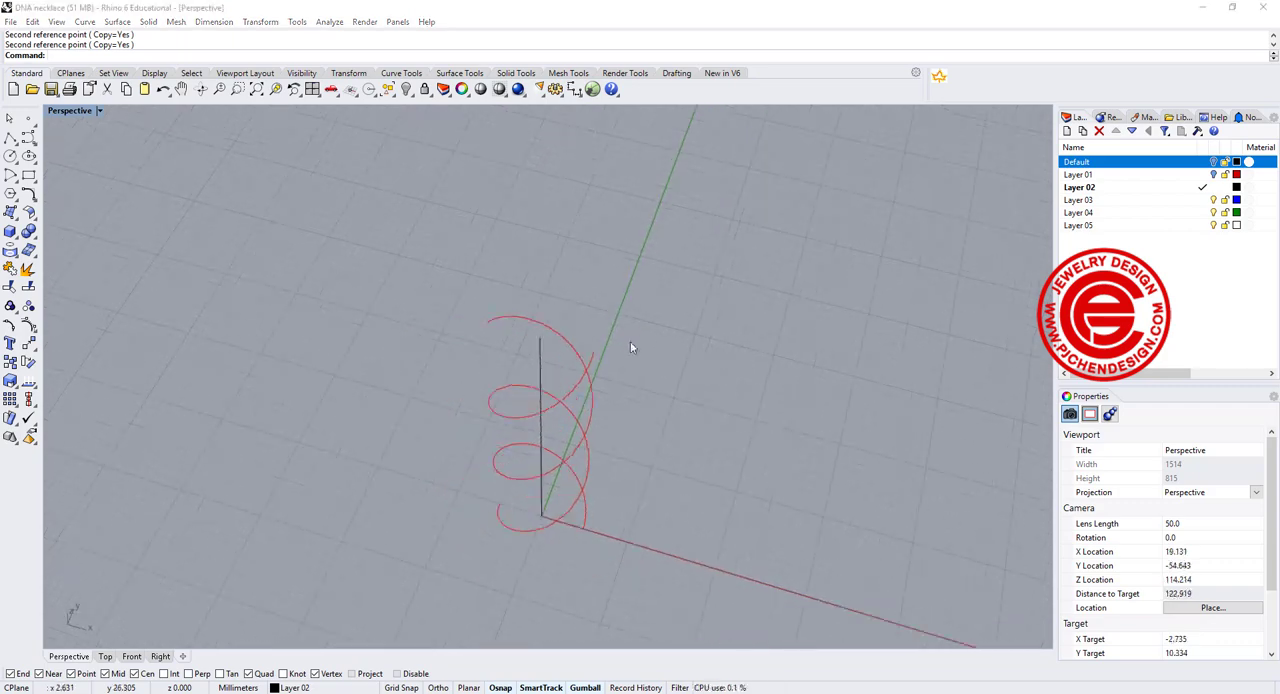
{"action": "left_click_drag", "start_coordinate": [630, 348], "coordinate": [632, 308]}
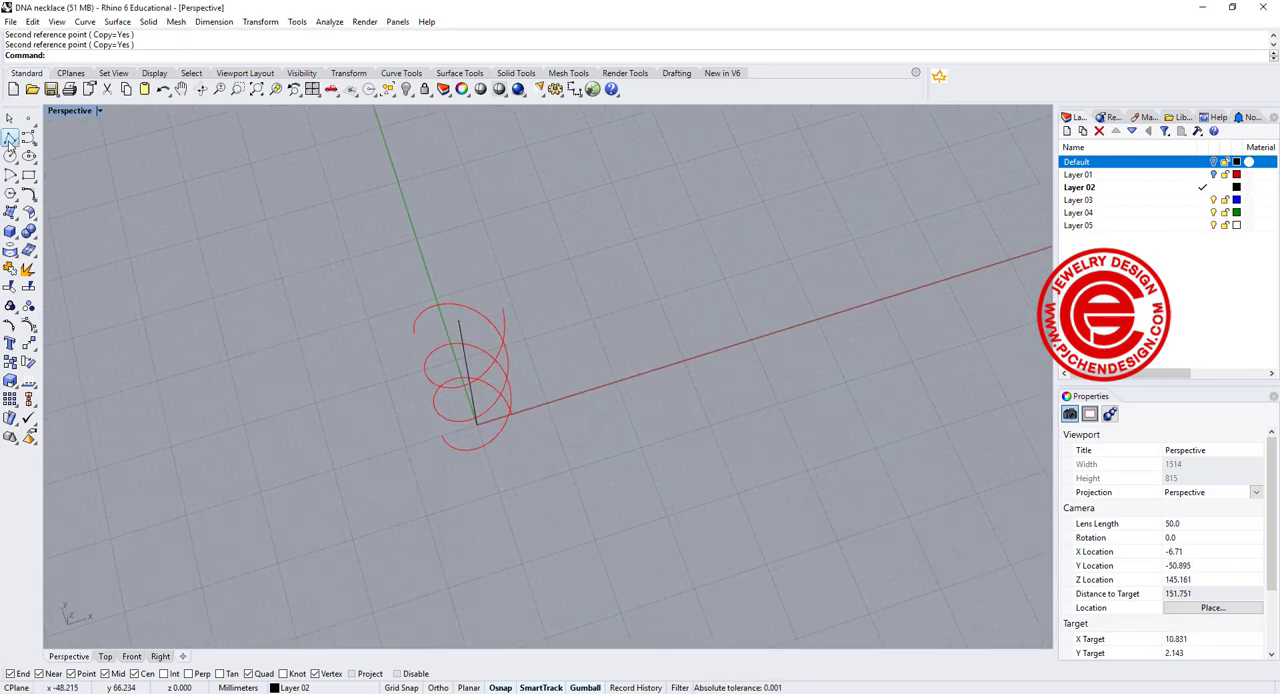
Draw a cross-section line and sweep it along both helices as a two-rail surface.
{"action": "left_click", "coordinate": [412, 336]}
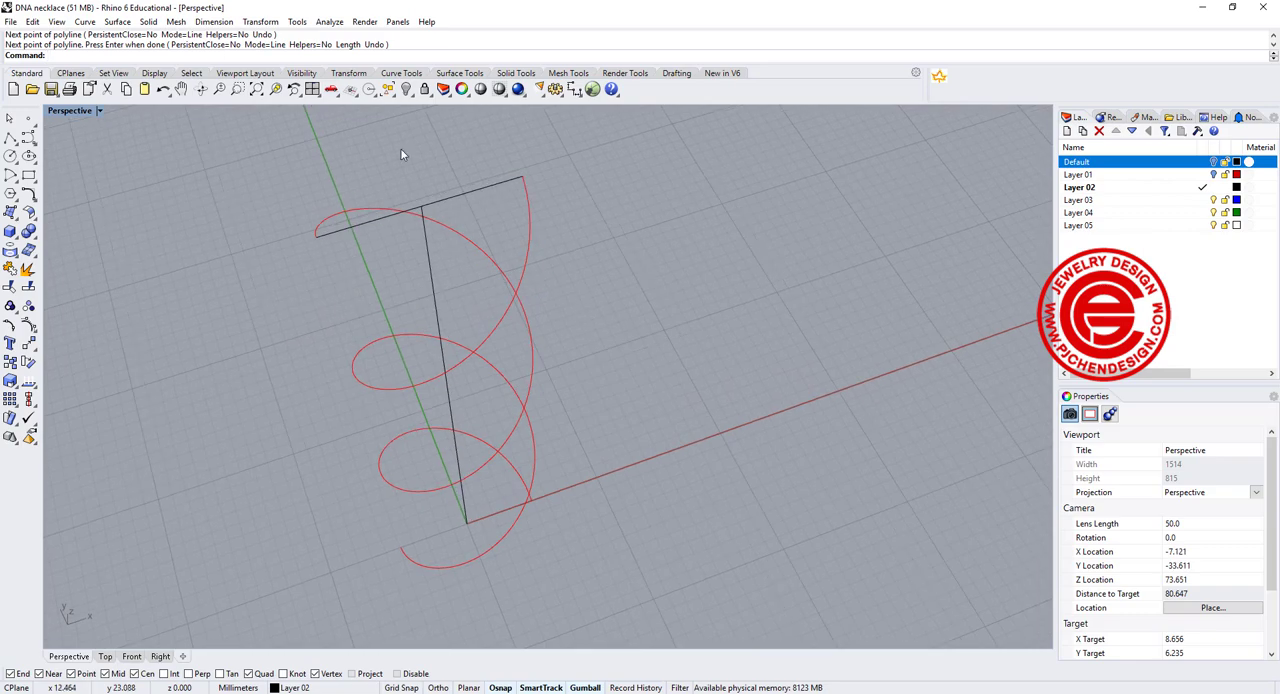
{"action": "left_click", "coordinate": [116, 20]}
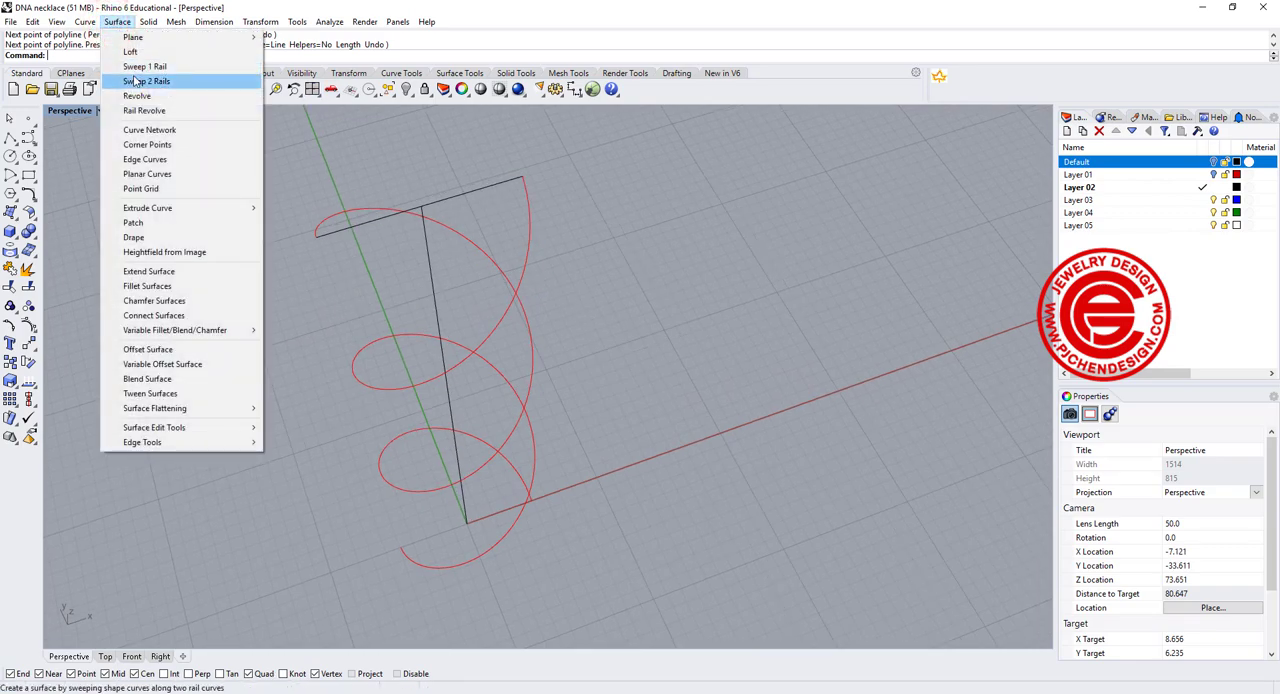
{"action": "left_click", "coordinate": [148, 80]}
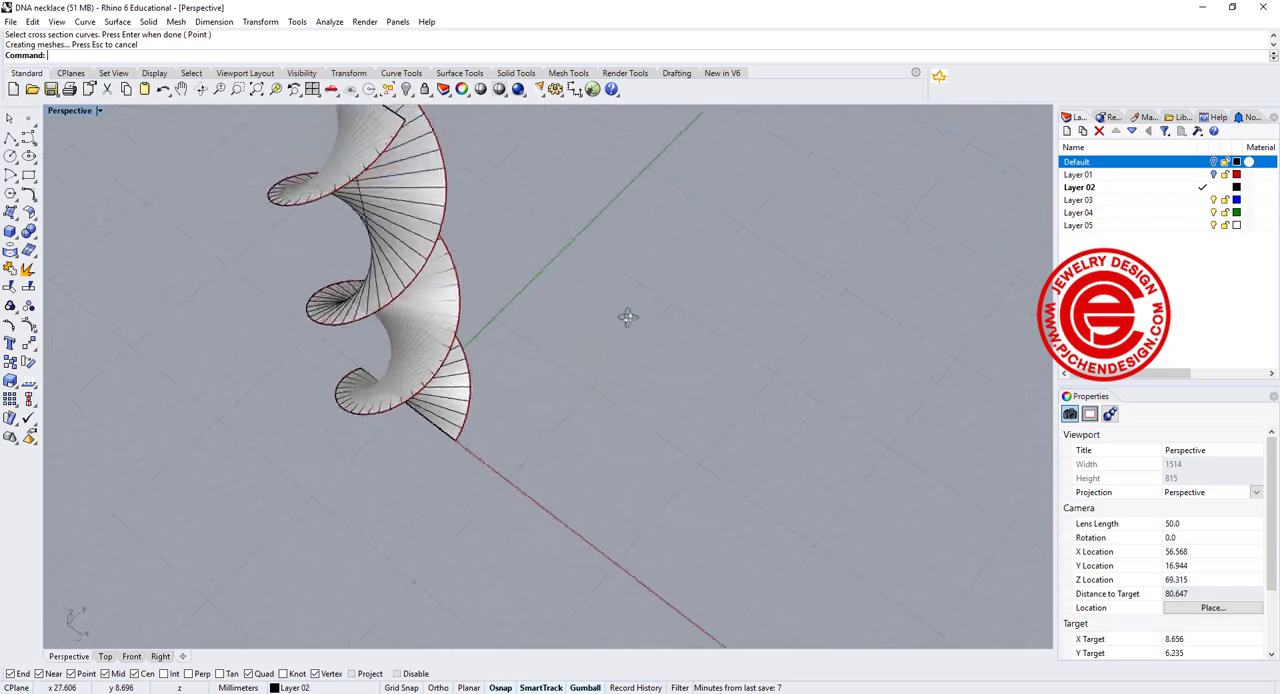
Orbit and zoom in to inspect the twisted ribbon surface.
{"action": "left_click_drag", "start_coordinate": [628, 318], "coordinate": [508, 262]}
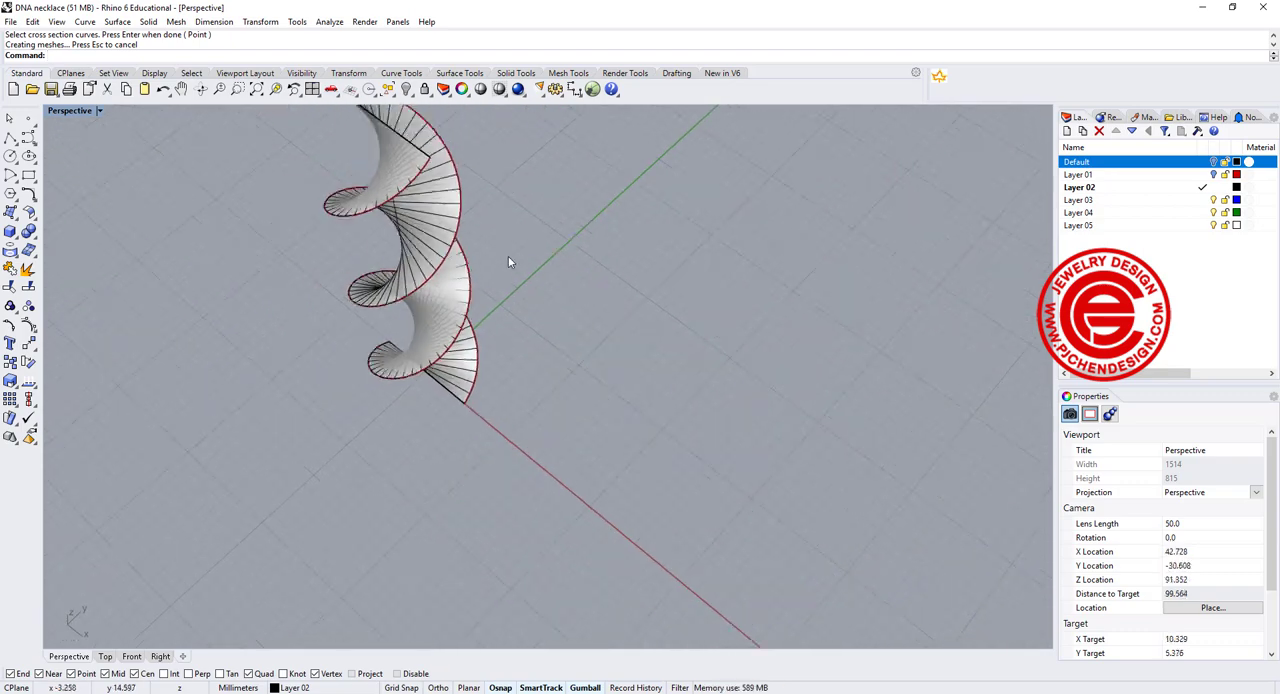
{"action": "left_click_drag", "start_coordinate": [510, 262], "coordinate": [536, 220]}
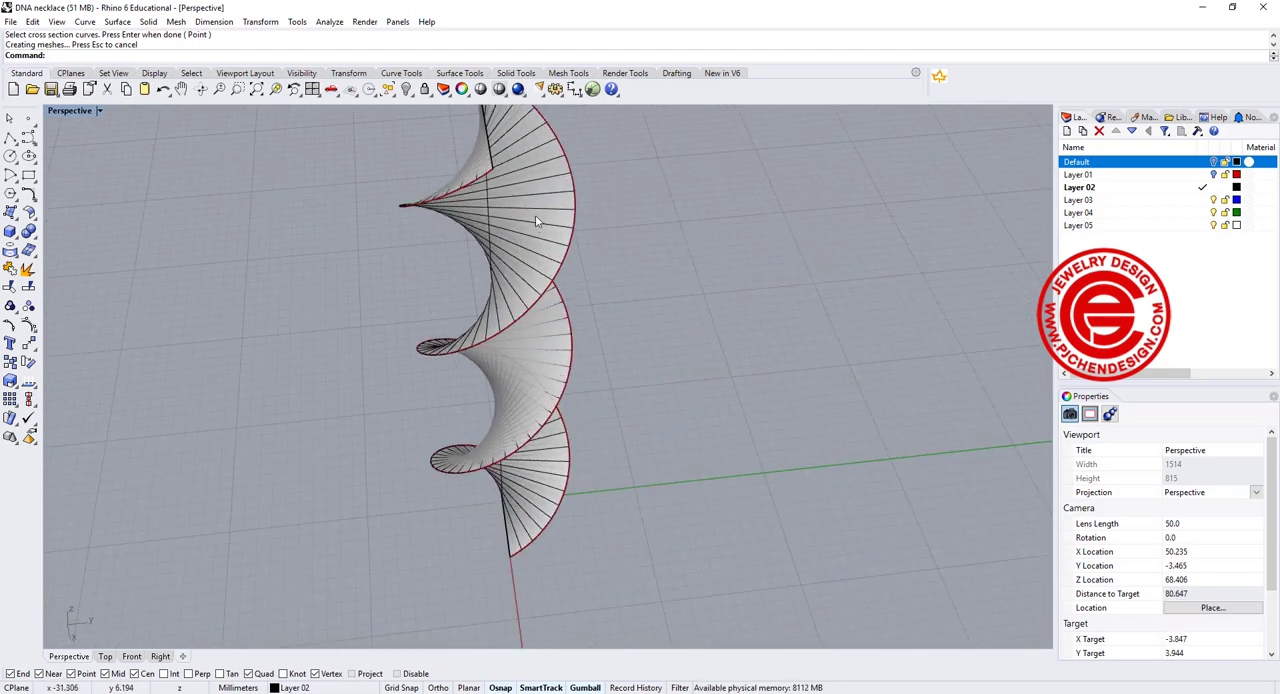
{"action": "left_click_drag", "start_coordinate": [536, 220], "coordinate": [650, 318]}
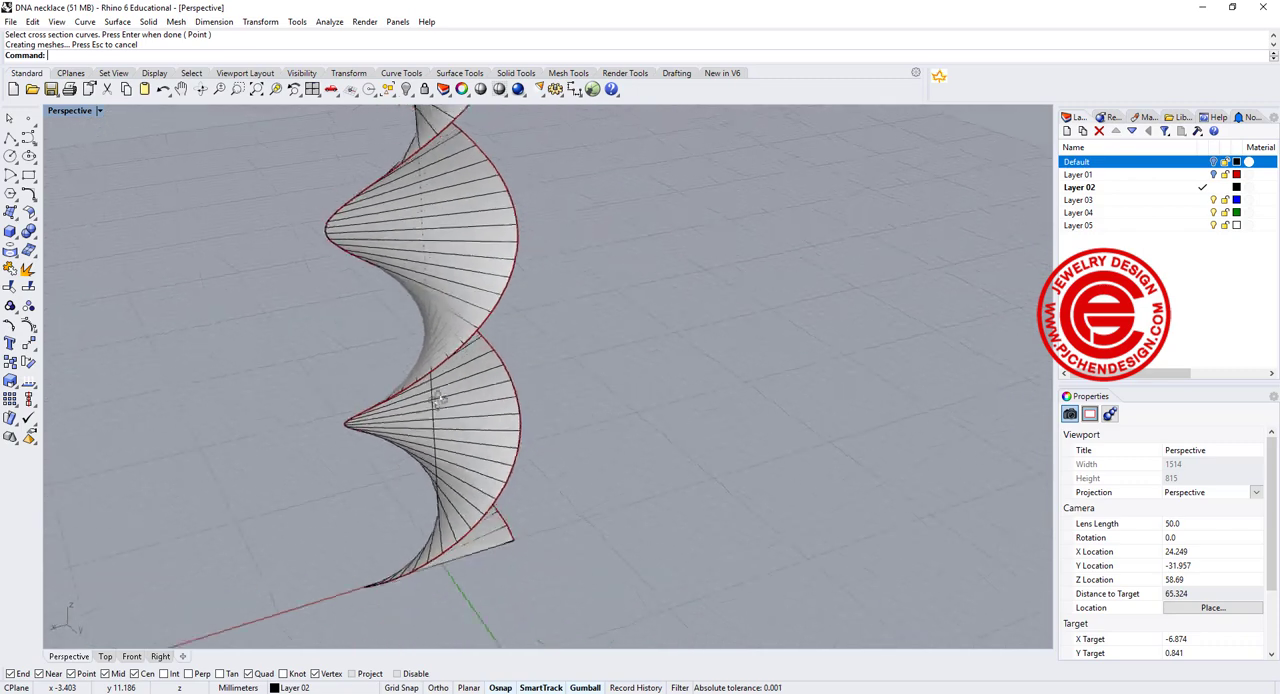
{"action": "left_click_drag", "start_coordinate": [440, 400], "coordinate": [620, 420]}
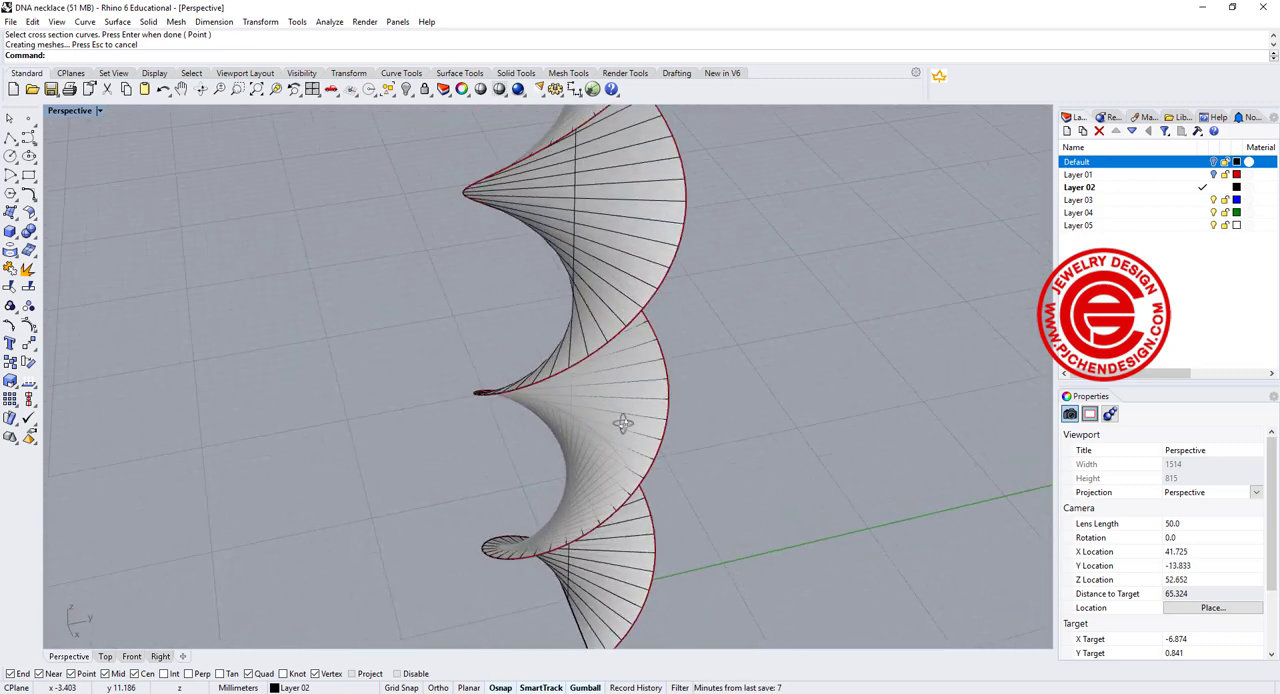
{"action": "left_click_drag", "start_coordinate": [620, 420], "coordinate": [630, 250]}
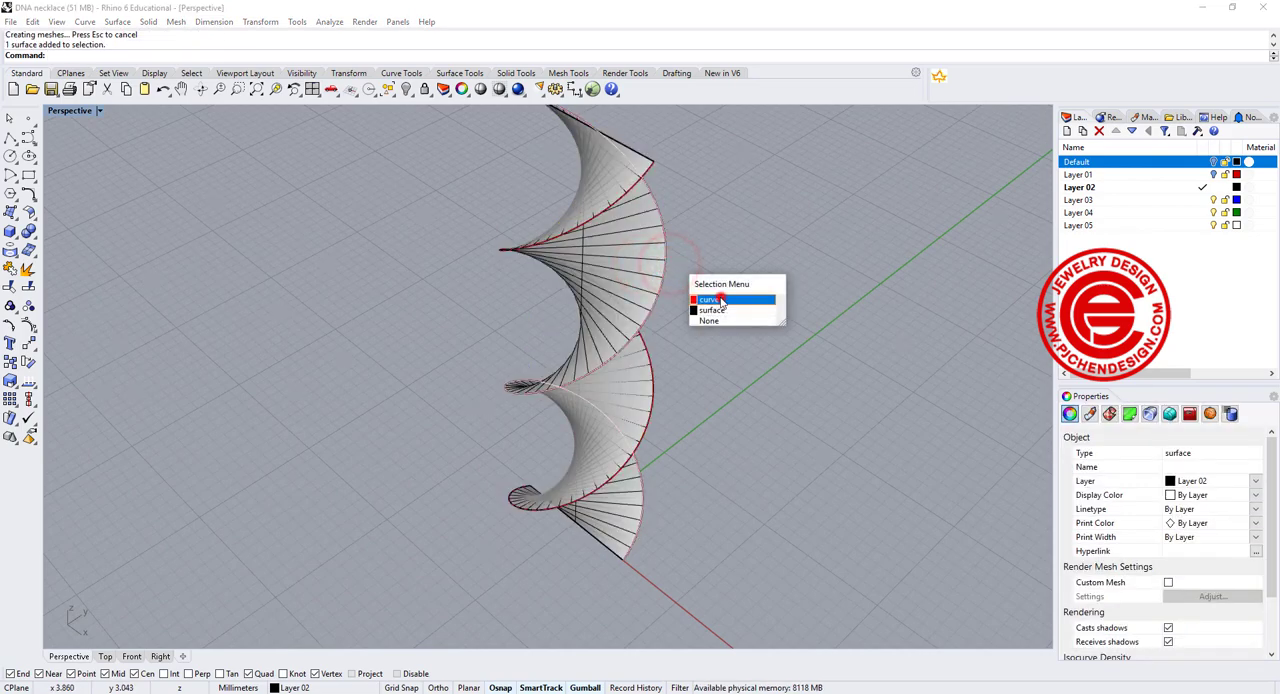
Rebuild the ribbon surface to 28 by 2 control points with degree 3 by 1.
{"action": "left_click", "coordinate": [710, 300]}
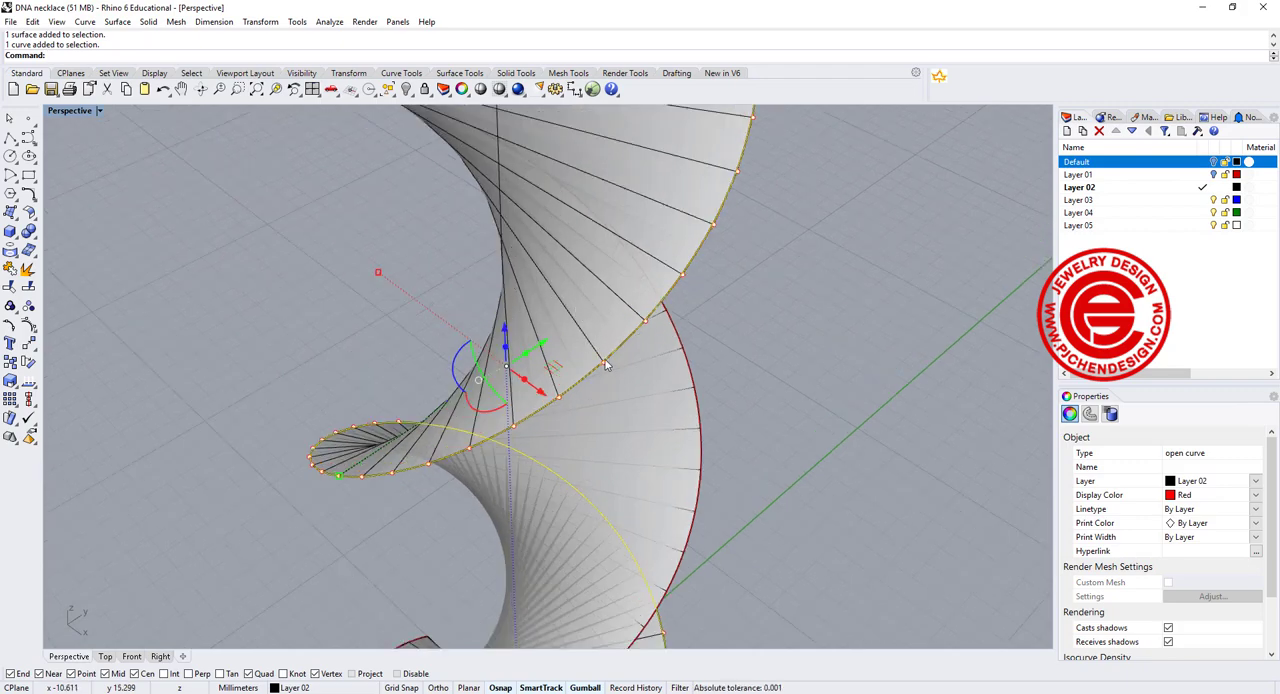
{"action": "left_click_drag", "start_coordinate": [604, 364], "coordinate": [536, 350]}
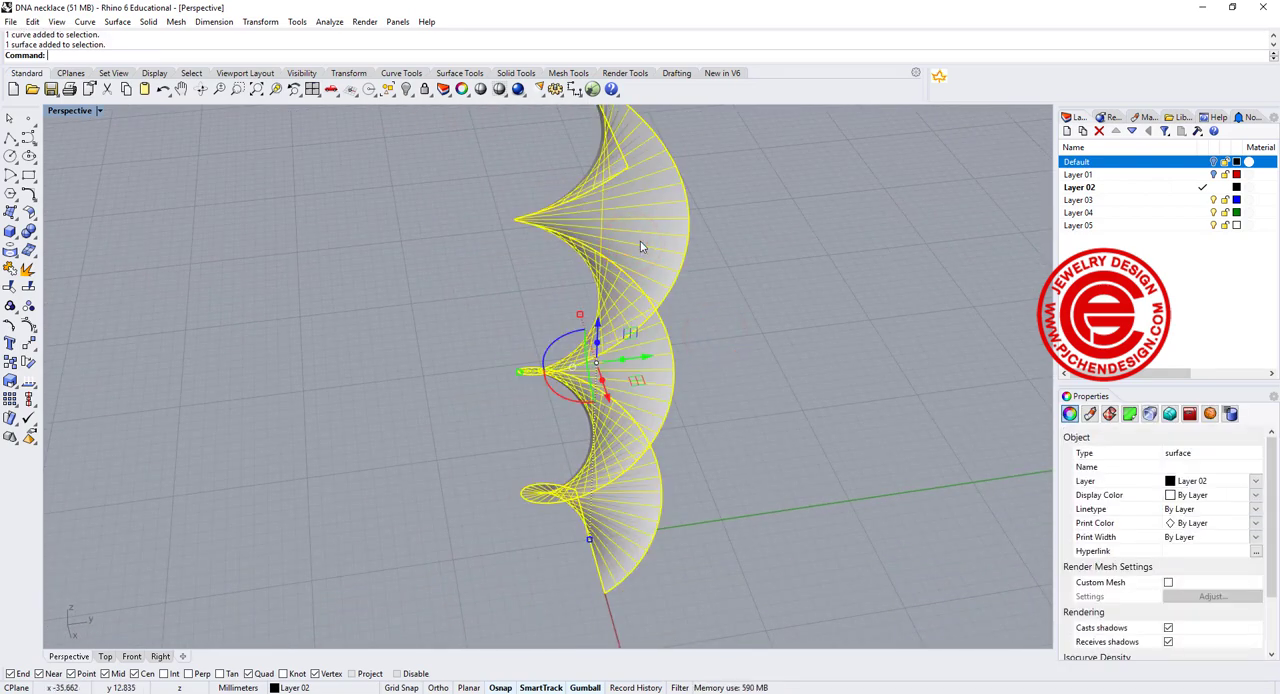
{"action": "type", "text": "Rebuild"}
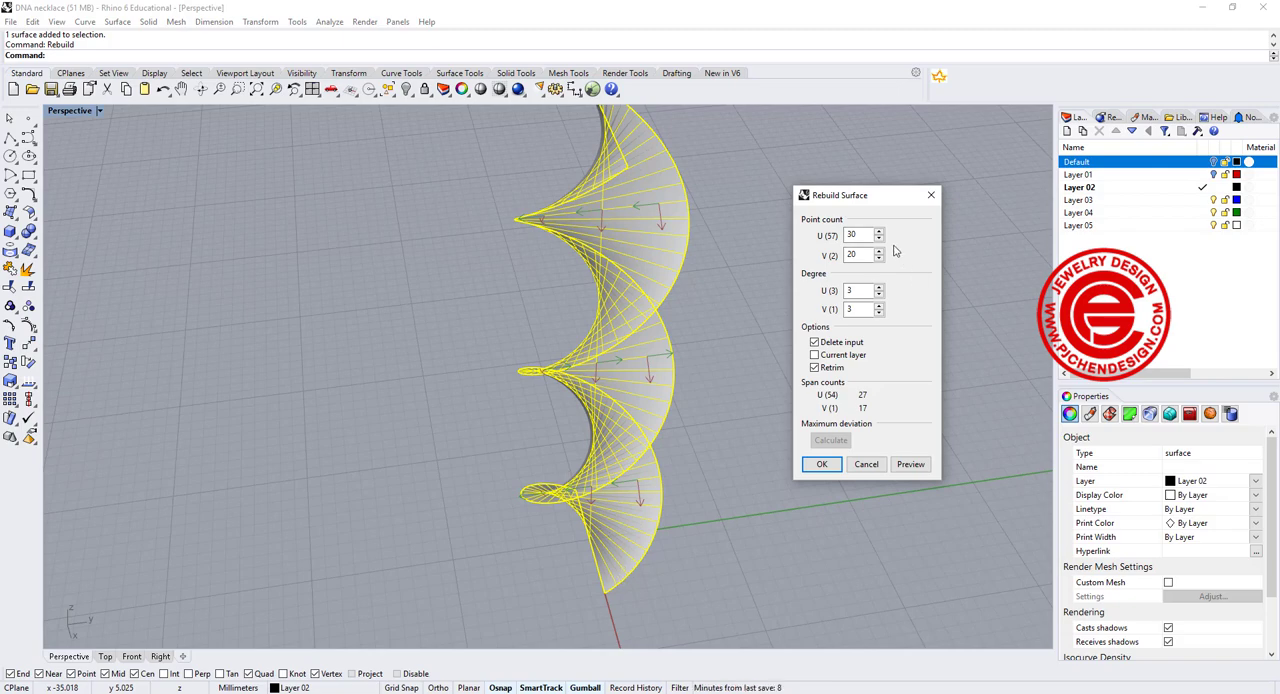
{"action": "left_click", "coordinate": [856, 254]}
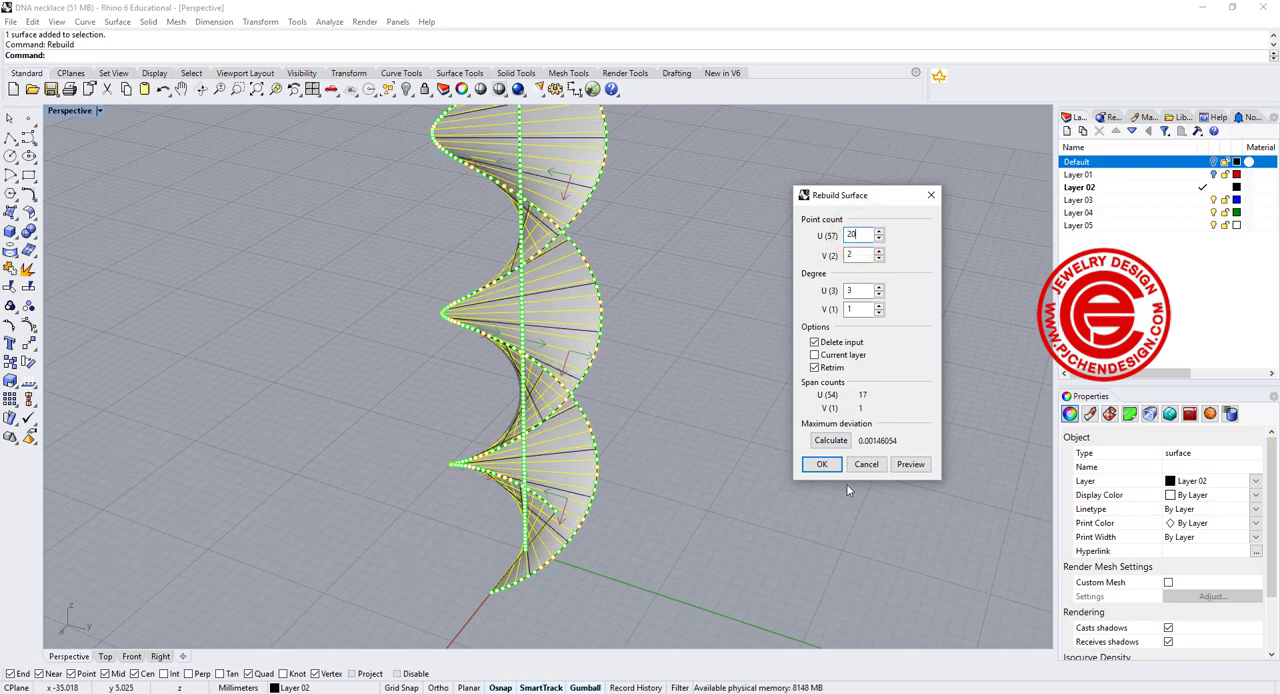
{"action": "left_click", "coordinate": [820, 464]}
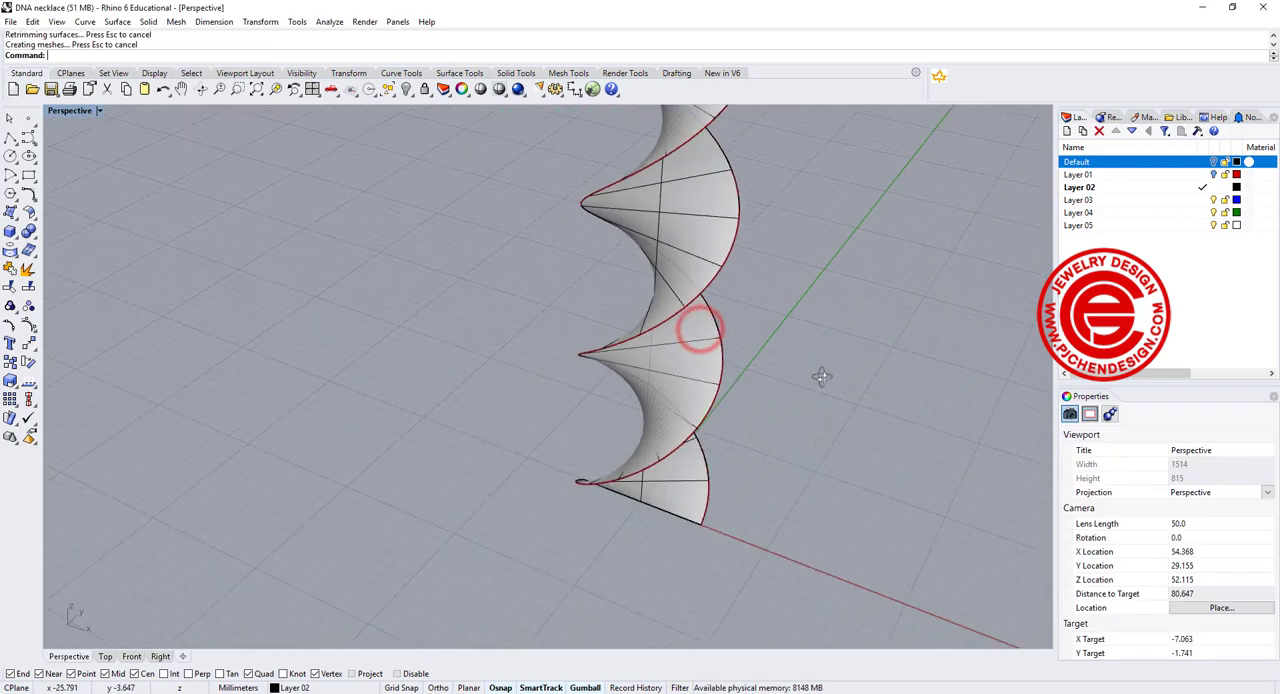
{"action": "left_click_drag", "start_coordinate": [700, 330], "coordinate": [330, 320]}
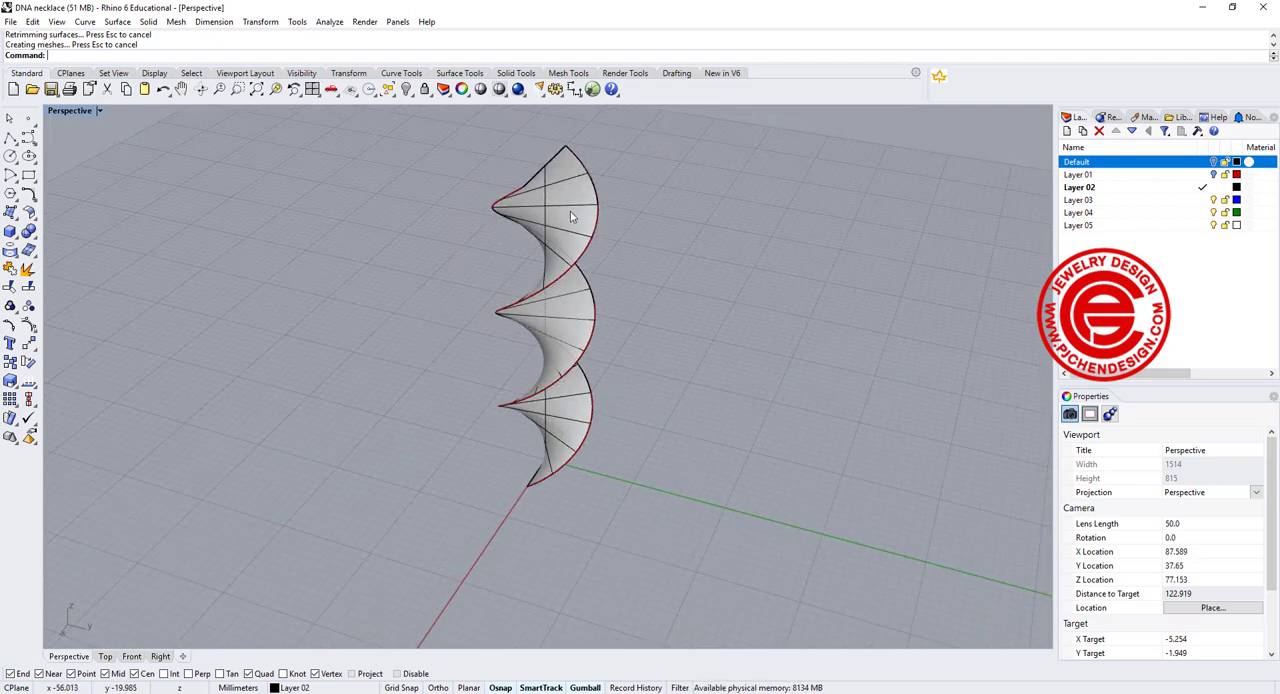
Hide the edge curves and extract the ribbon's wireframe into 20 open curves.
{"action": "left_click", "coordinate": [394, 88]}
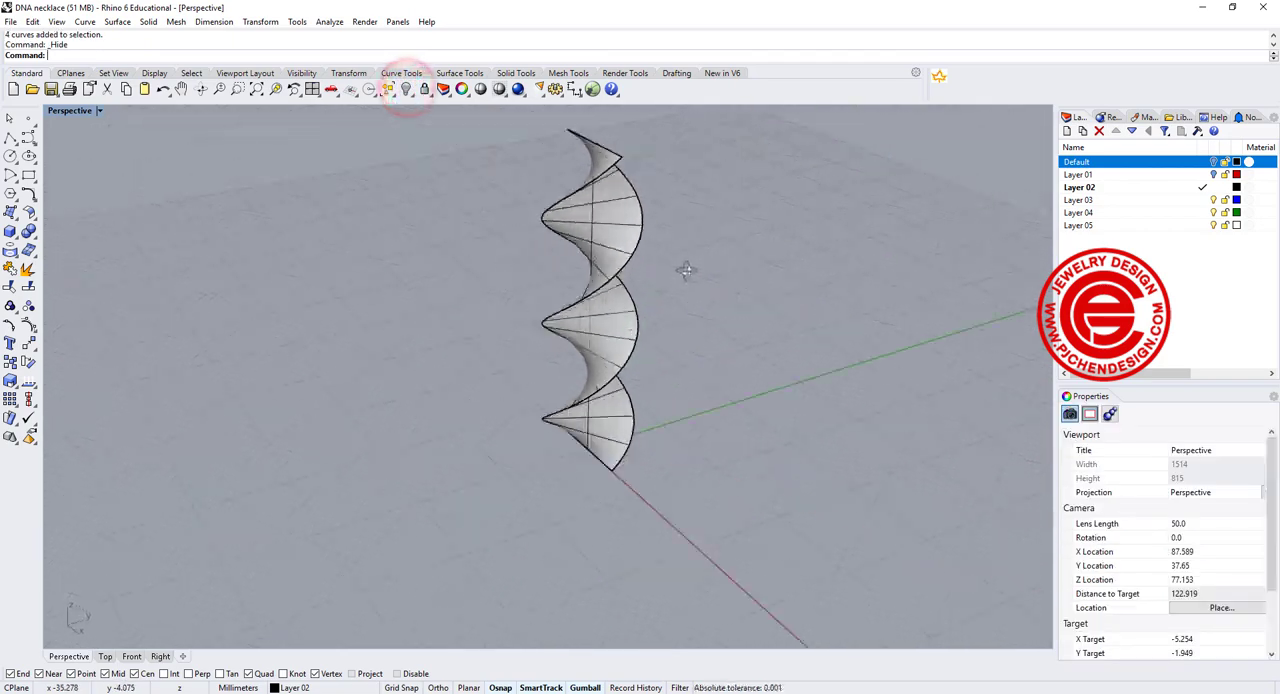
{"action": "left_click_drag", "start_coordinate": [684, 270], "coordinate": [620, 304]}
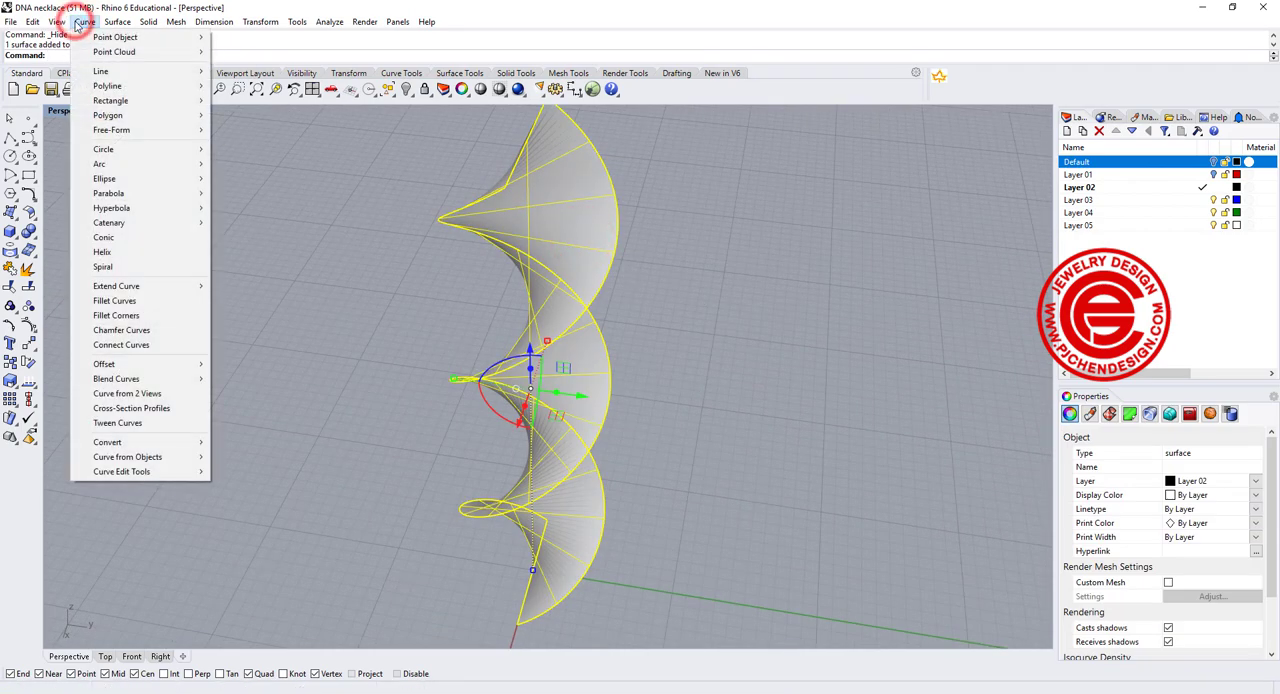
{"action": "mouse_move", "coordinate": [128, 456]}
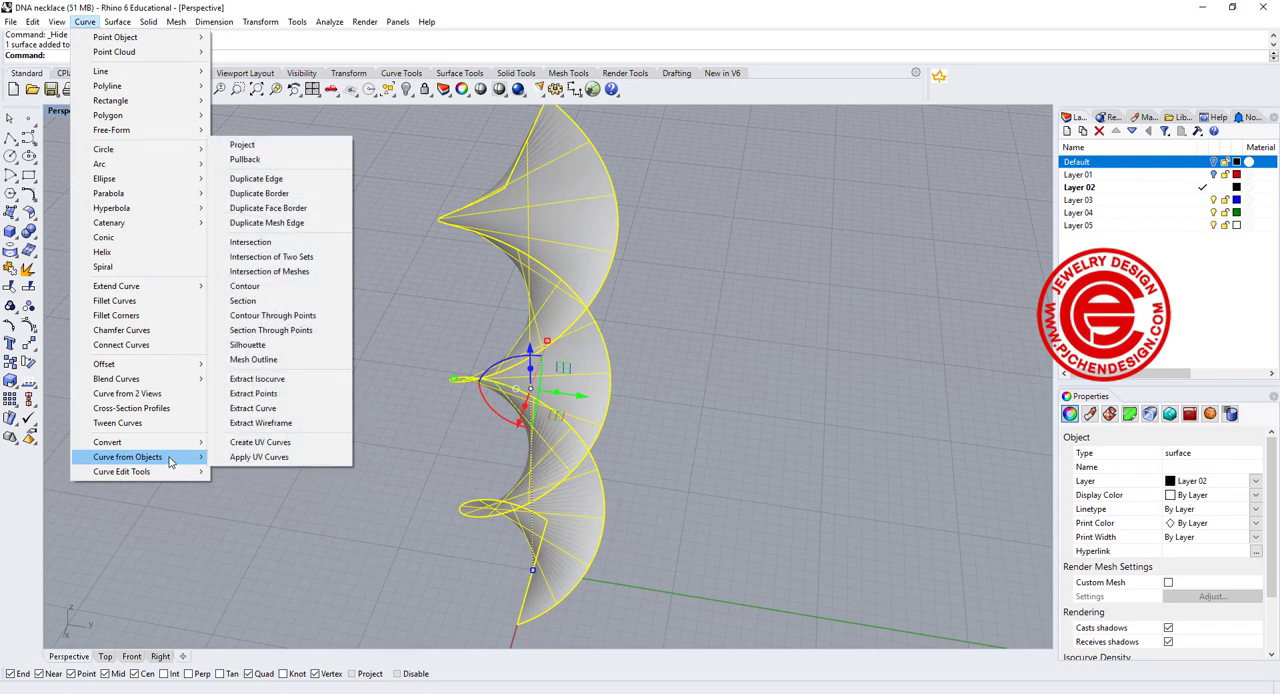
{"action": "mouse_move", "coordinate": [256, 378]}
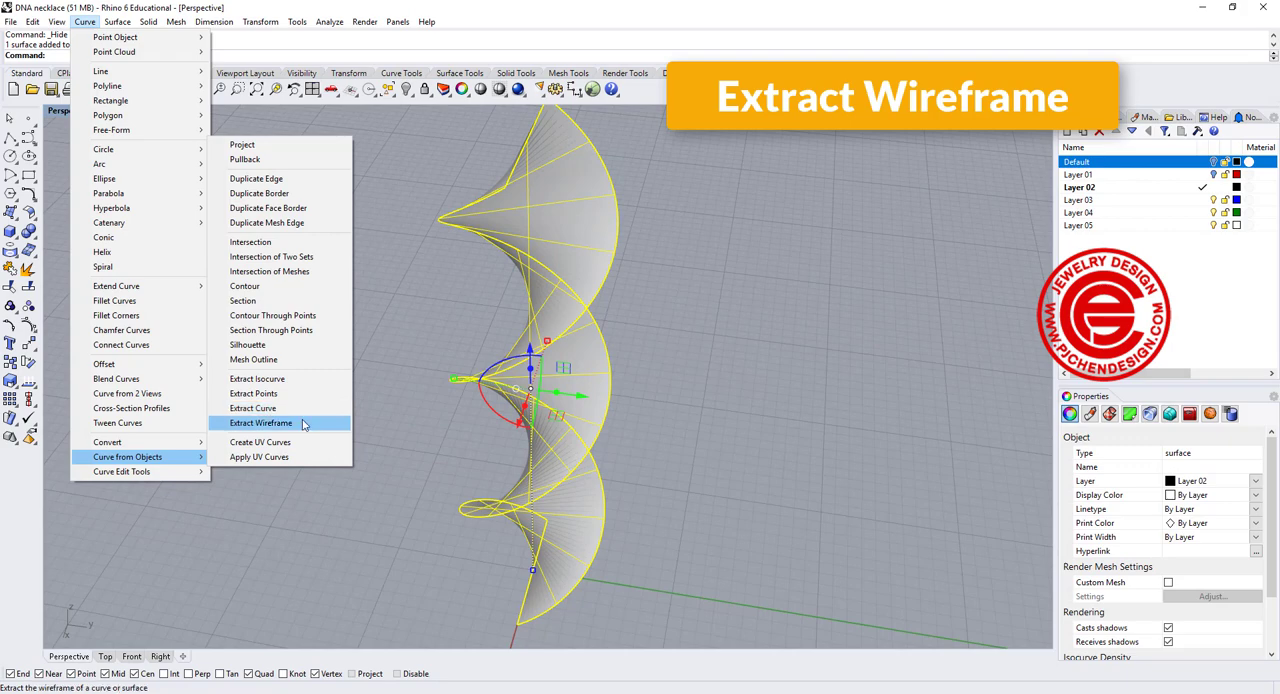
{"action": "left_click", "coordinate": [260, 422]}
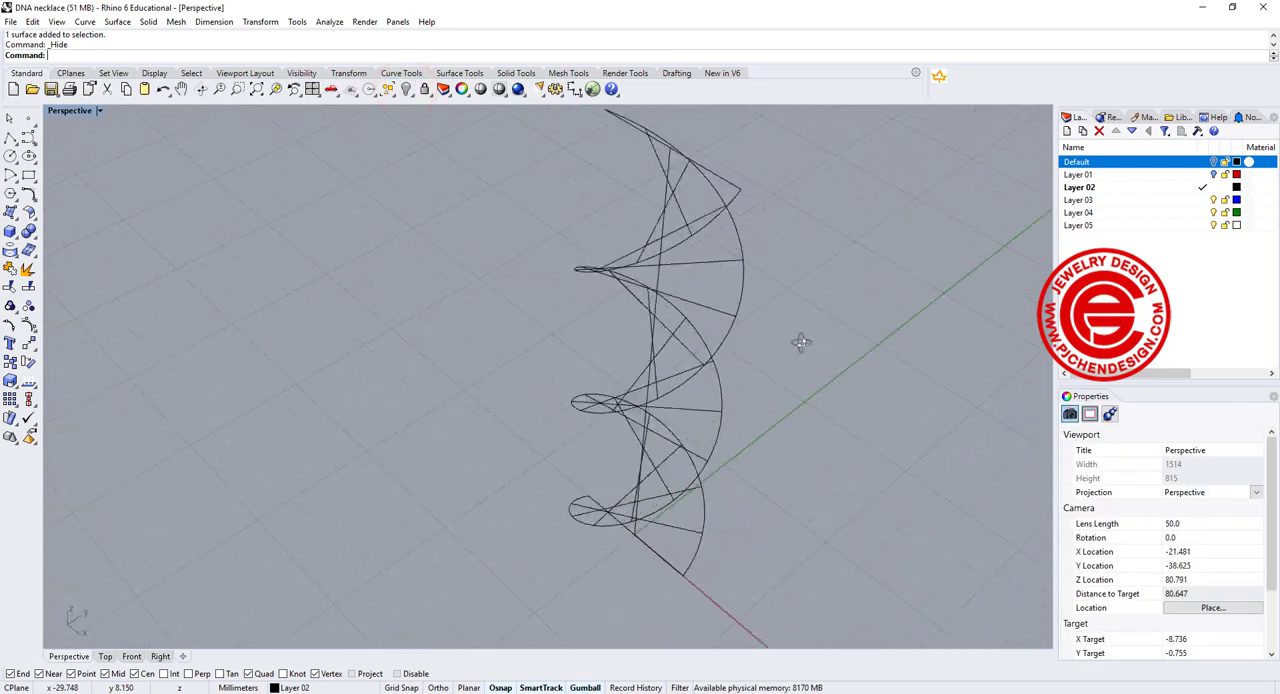
{"action": "left_click_drag", "start_coordinate": [800, 344], "coordinate": [750, 328]}
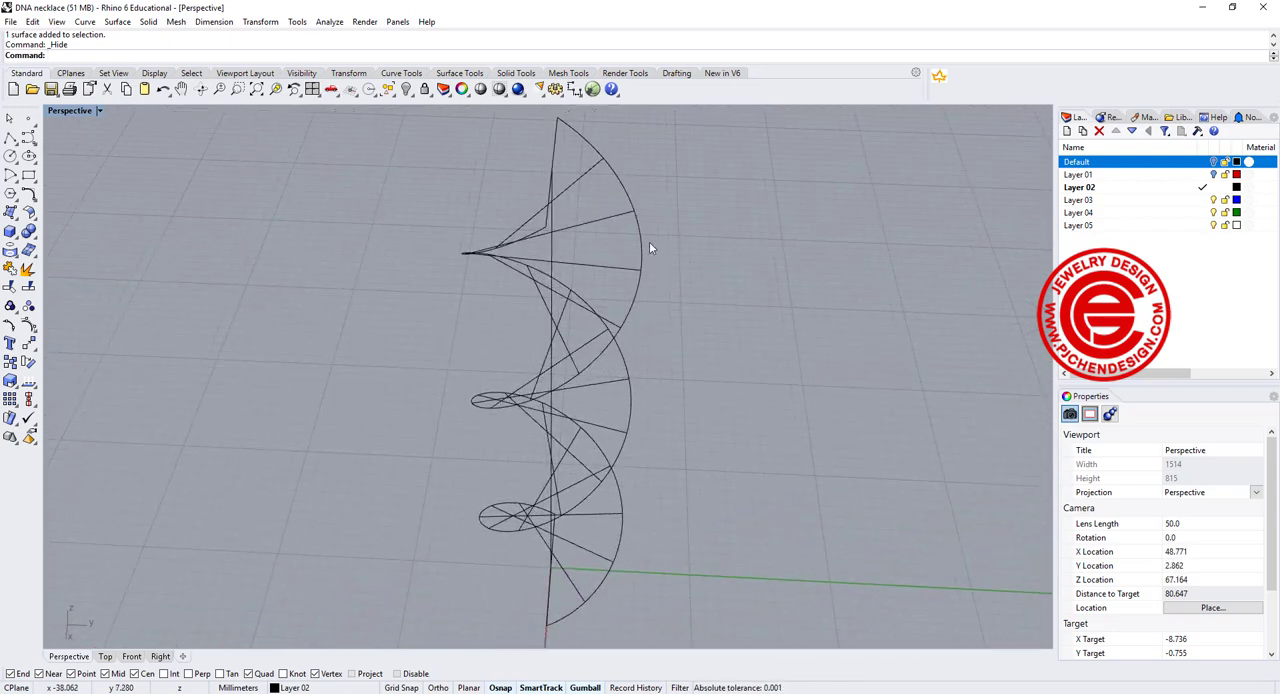
{"action": "left_click_drag", "start_coordinate": [650, 248], "coordinate": [590, 320]}
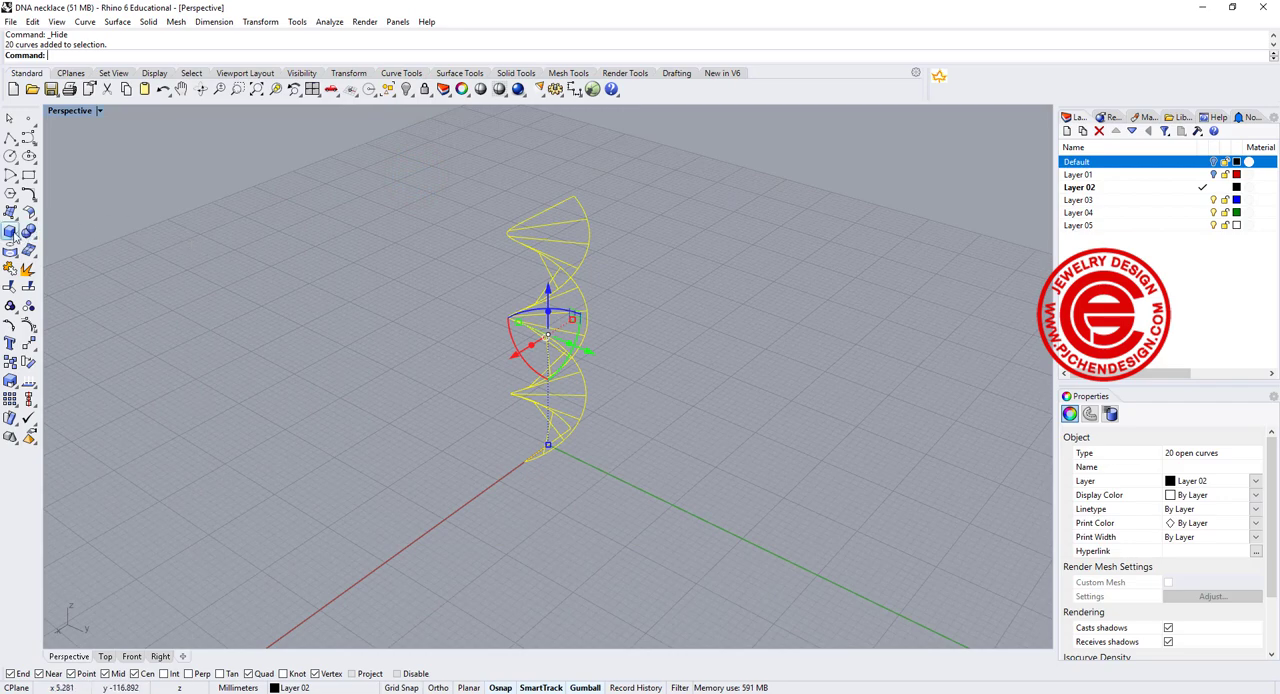
Pipe the 20 wireframe curves into round-capped tubes and inspect the joints.
{"action": "left_click", "coordinate": [28, 272]}
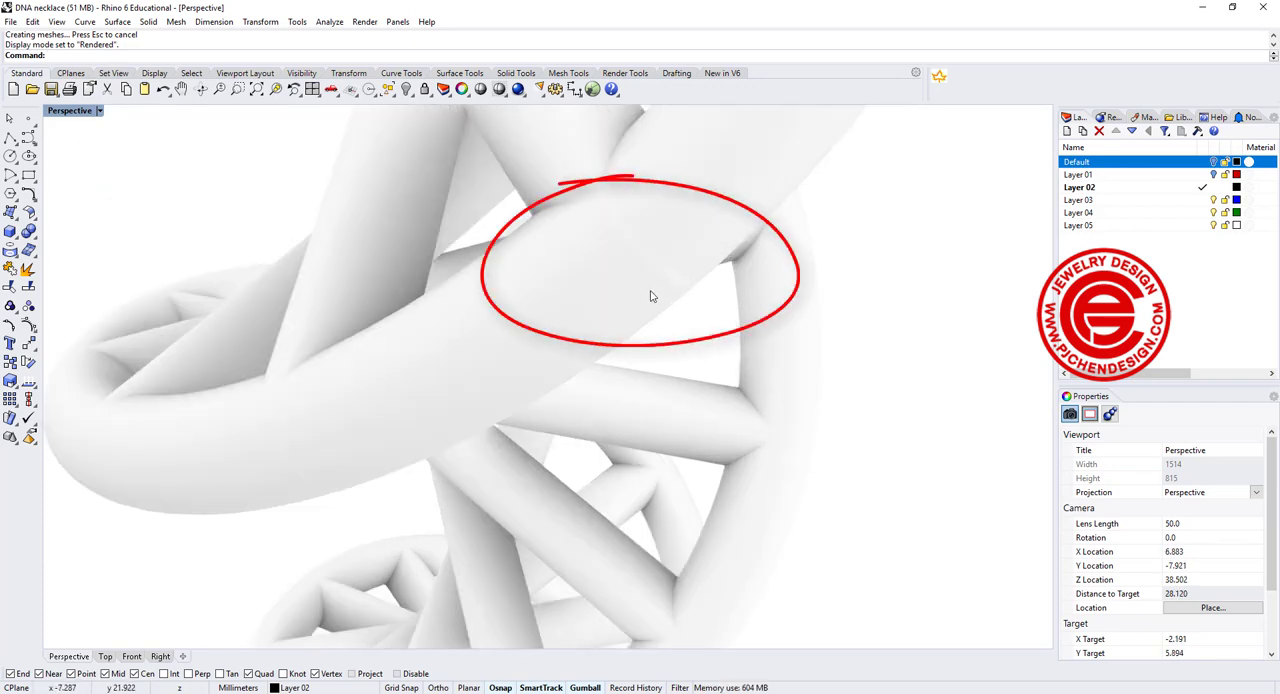
{"action": "left_click_drag", "start_coordinate": [650, 300], "coordinate": [416, 300]}
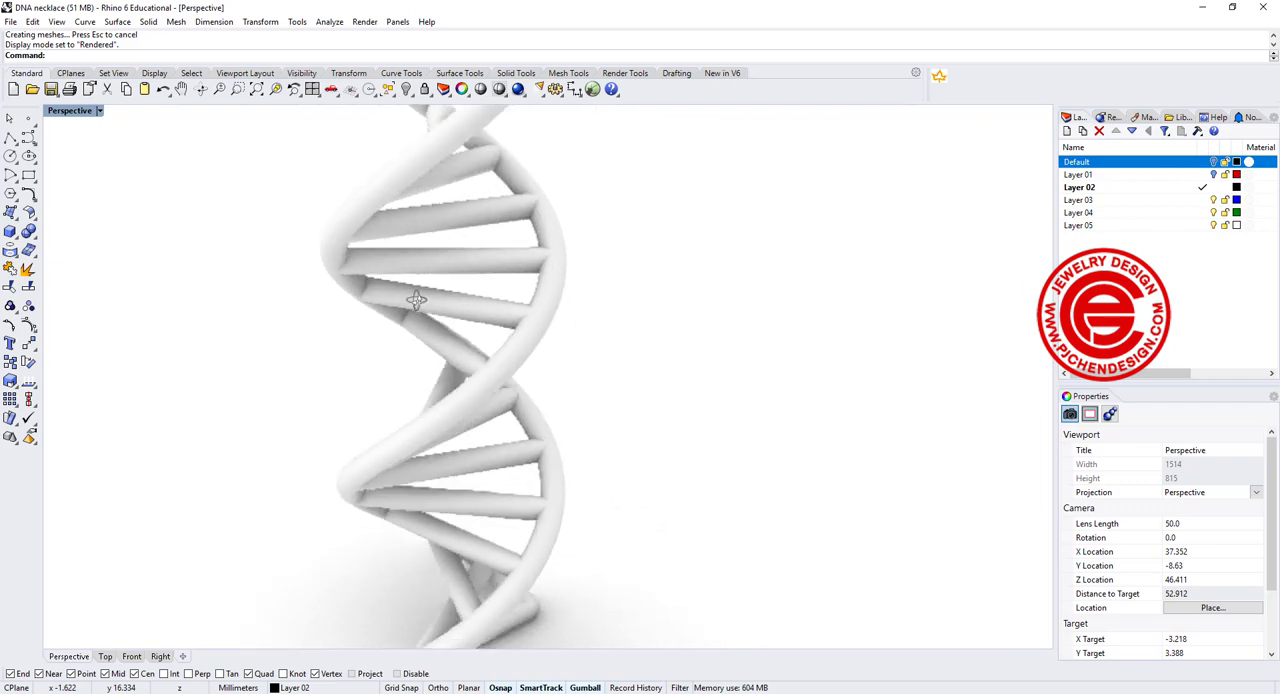
Delete a thin rung pipe and re-pipe its curve with a larger radius.
{"action": "left_click_drag", "start_coordinate": [416, 300], "coordinate": [652, 292]}
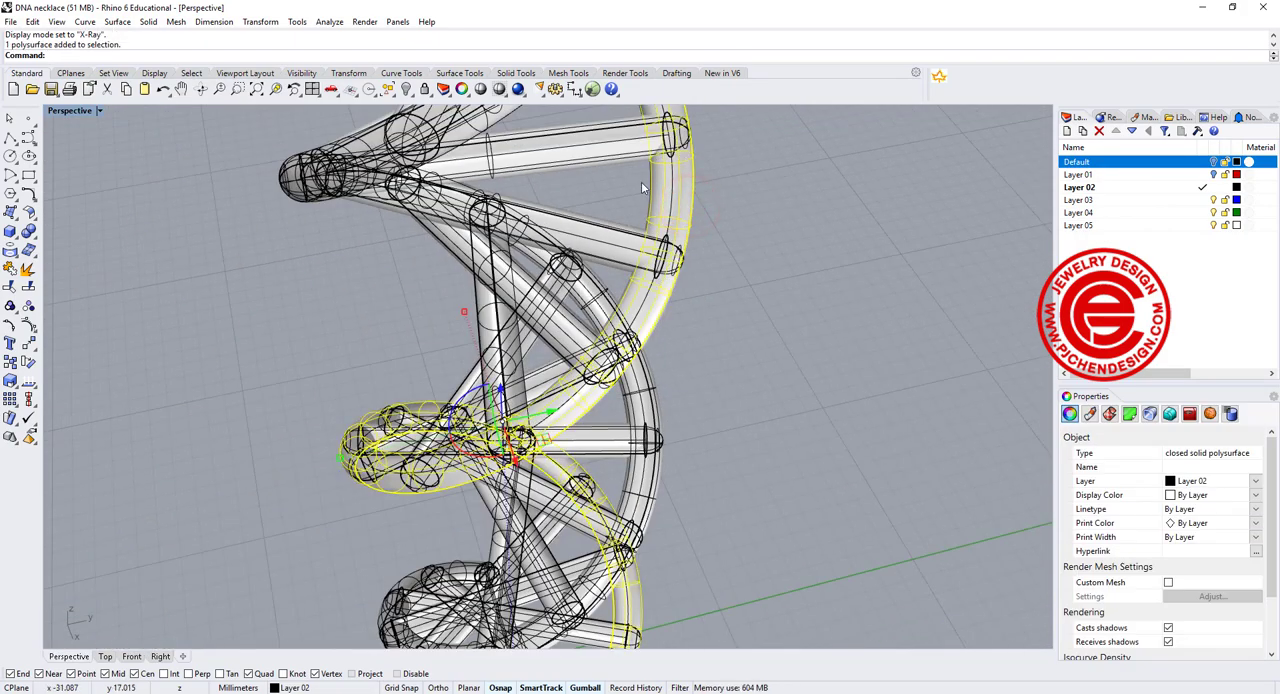
{"action": "key", "text": "Delete"}
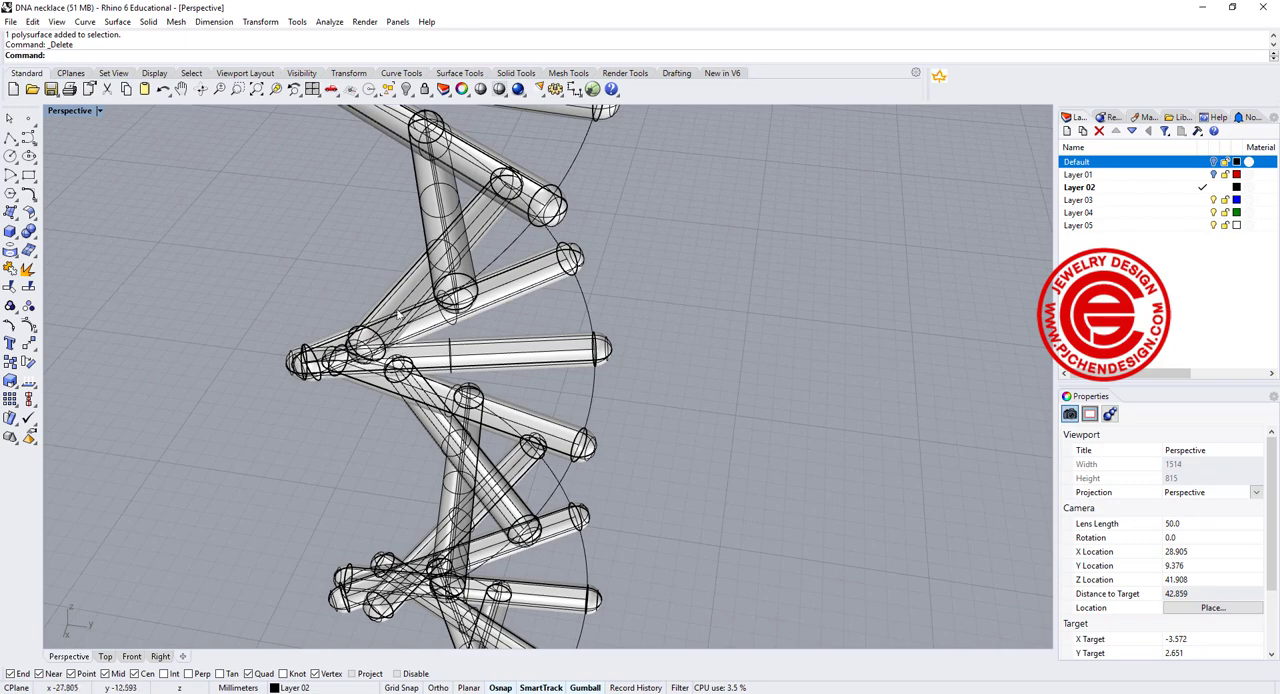
{"action": "mouse_move", "coordinate": [462, 258]}
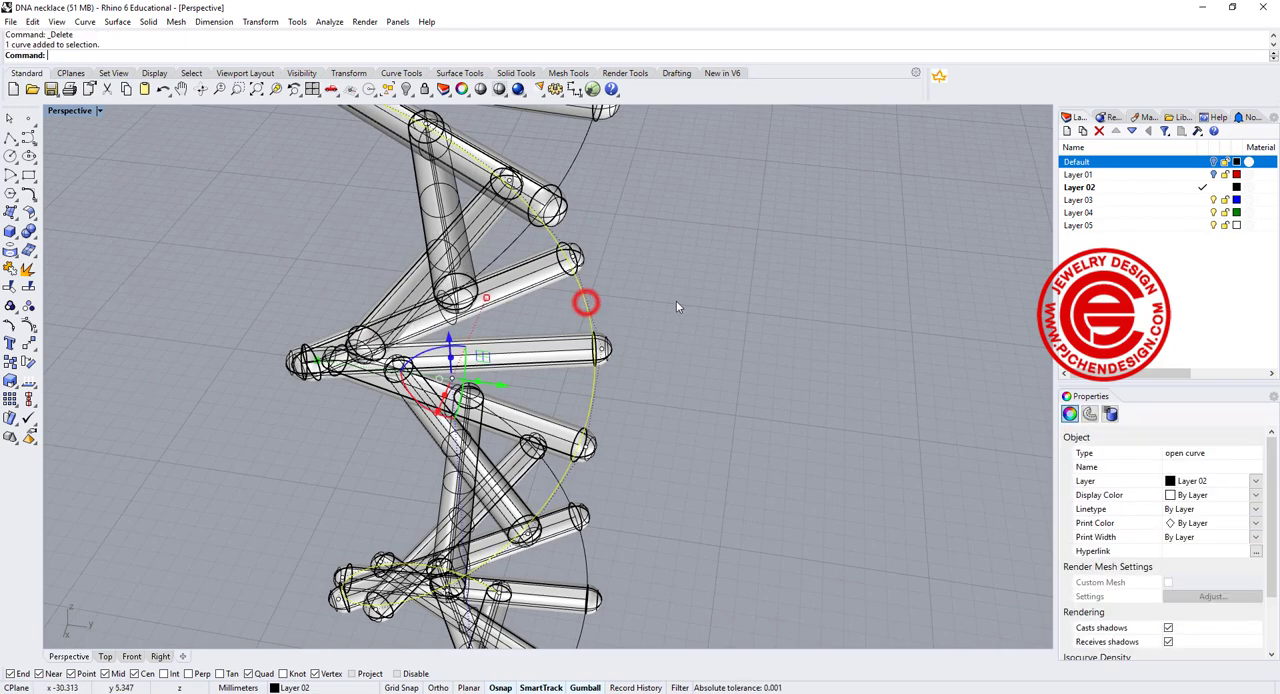
{"action": "left_click", "coordinate": [572, 156]}
{"action": "type", "text": "0.7"}
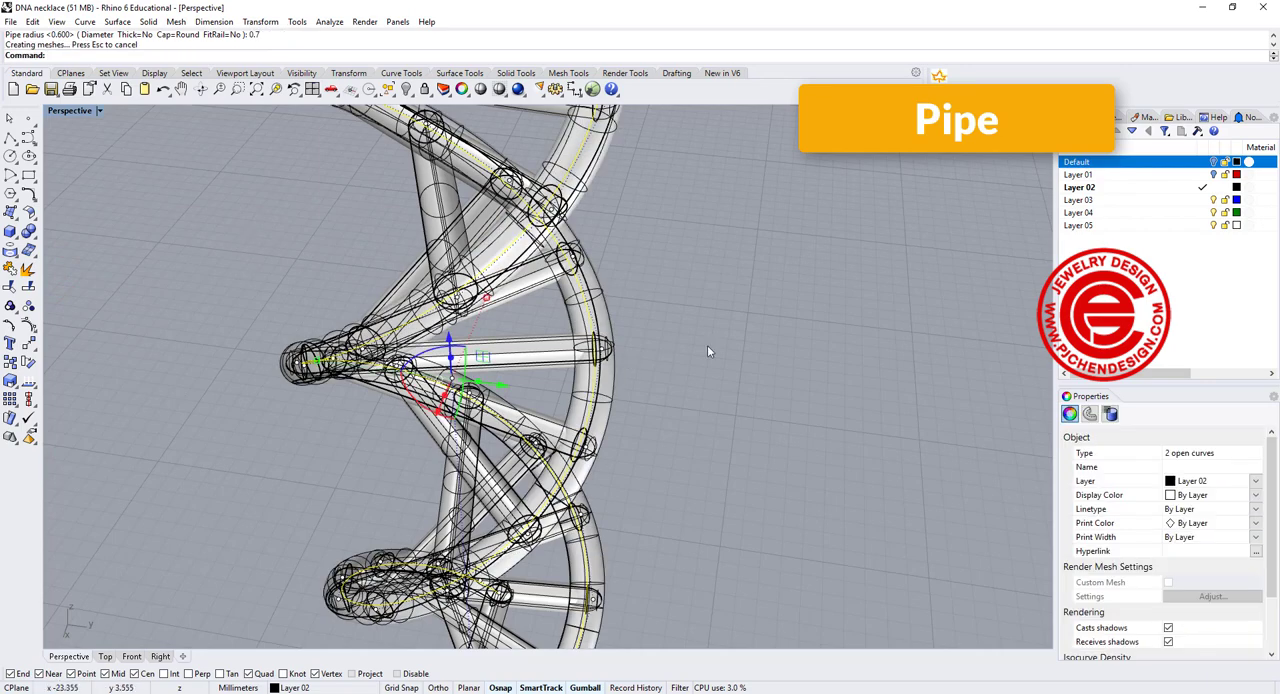
Switch the viewport to Rendered display and orbit around the finished helix.
{"action": "left_click", "coordinate": [70, 110]}
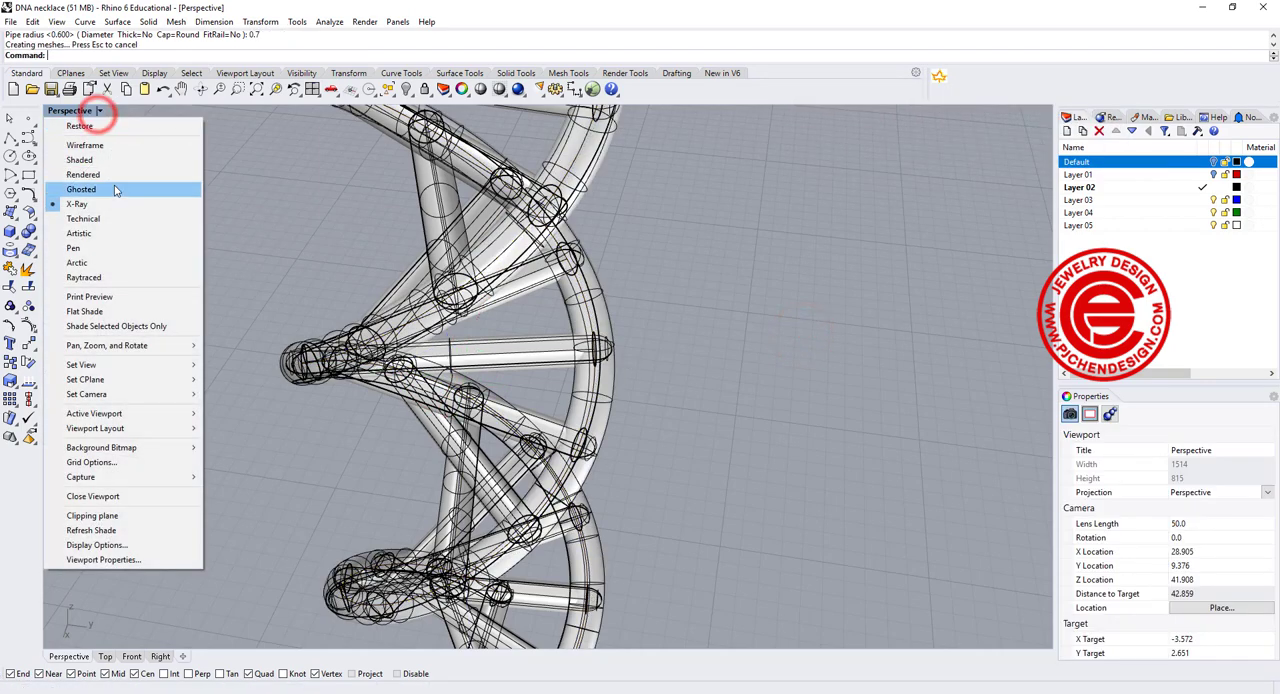
{"action": "left_click", "coordinate": [84, 174]}
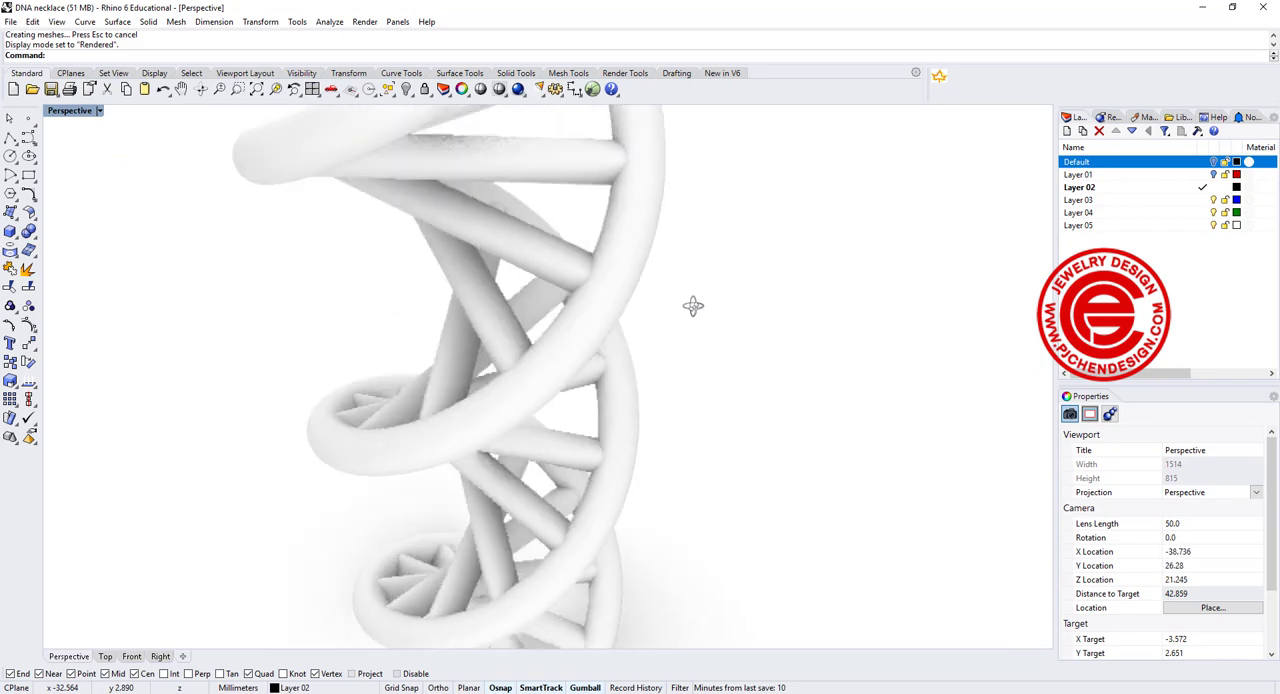
{"action": "left_click_drag", "start_coordinate": [692, 306], "coordinate": [590, 306]}
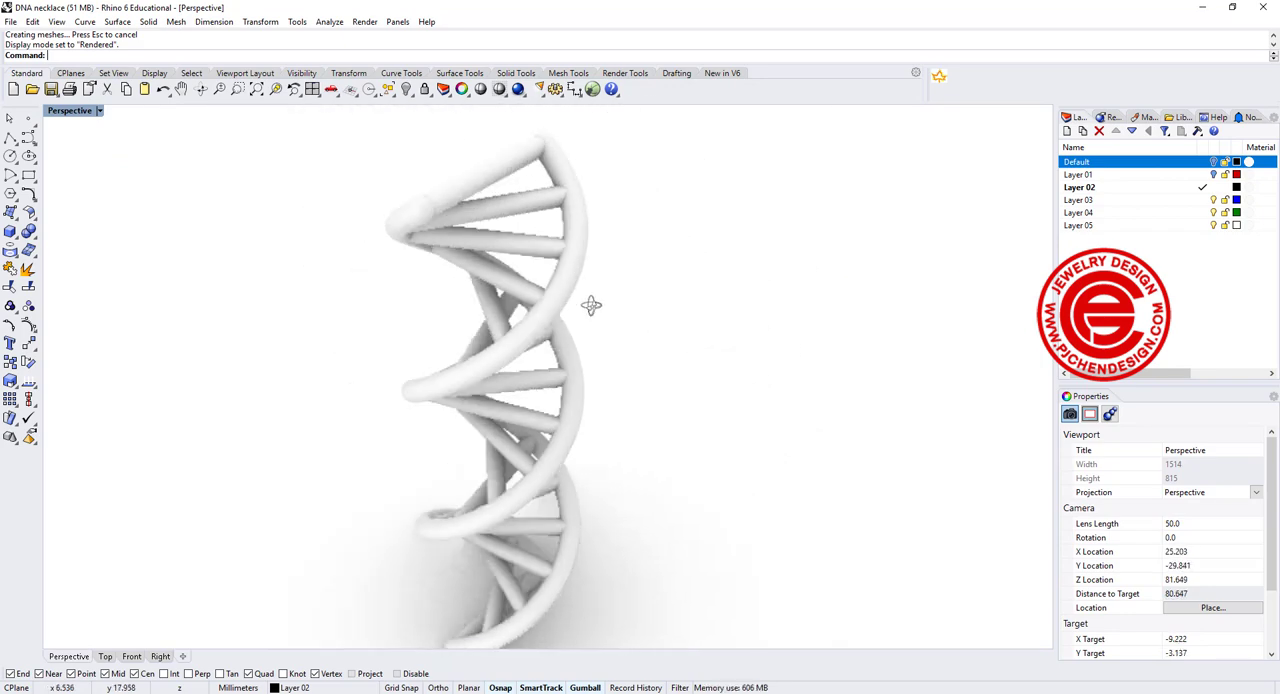
{"action": "left_click_drag", "start_coordinate": [590, 304], "coordinate": [500, 296]}
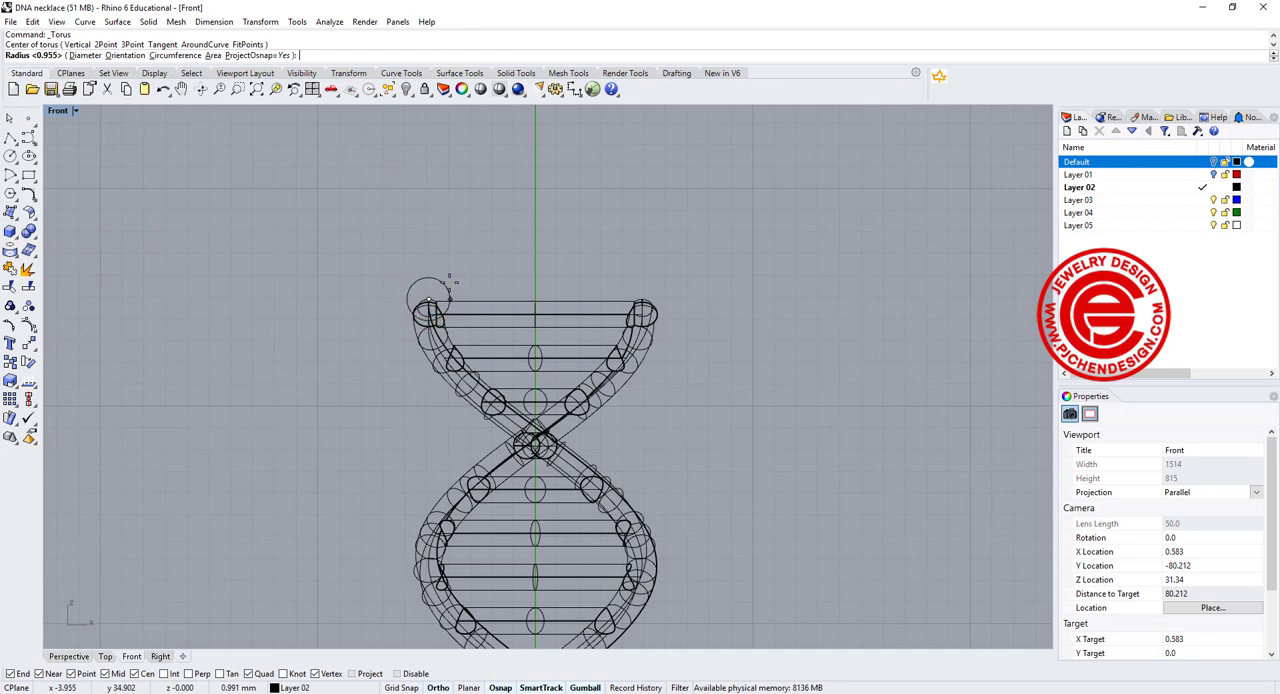
Draw a torus jump ring centred above the top of the helix.
{"action": "left_click", "coordinate": [430, 300]}
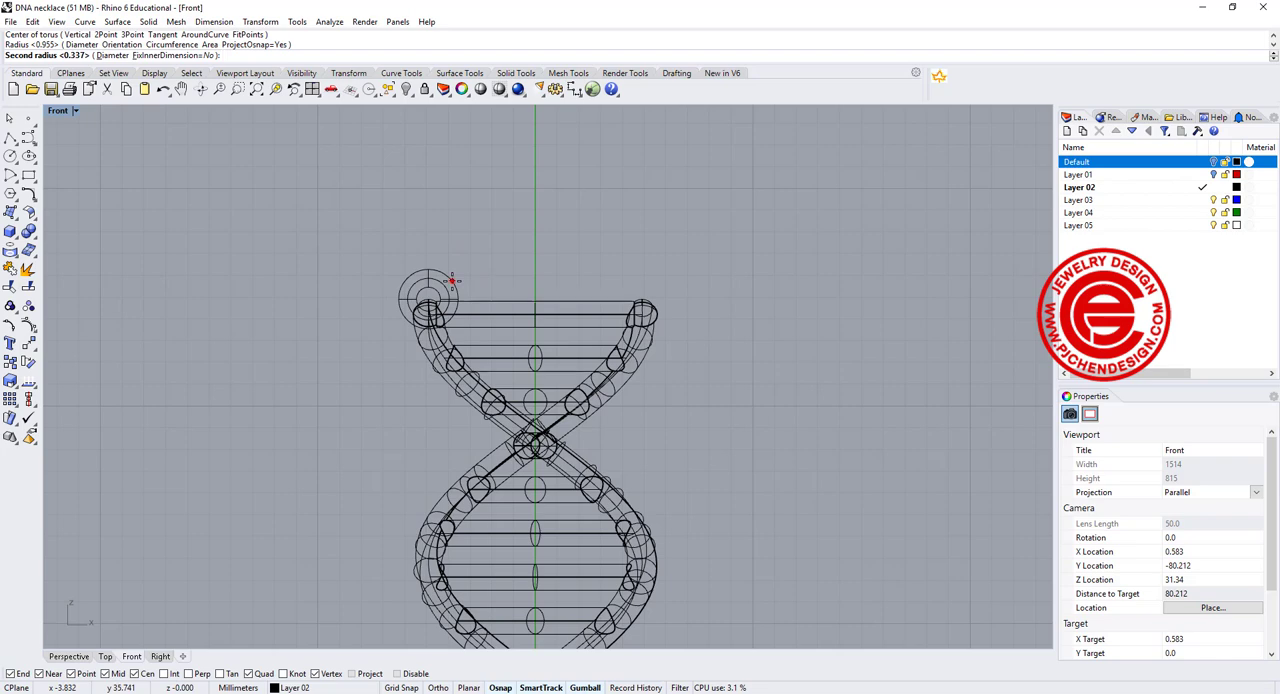
{"action": "left_click", "coordinate": [430, 284]}
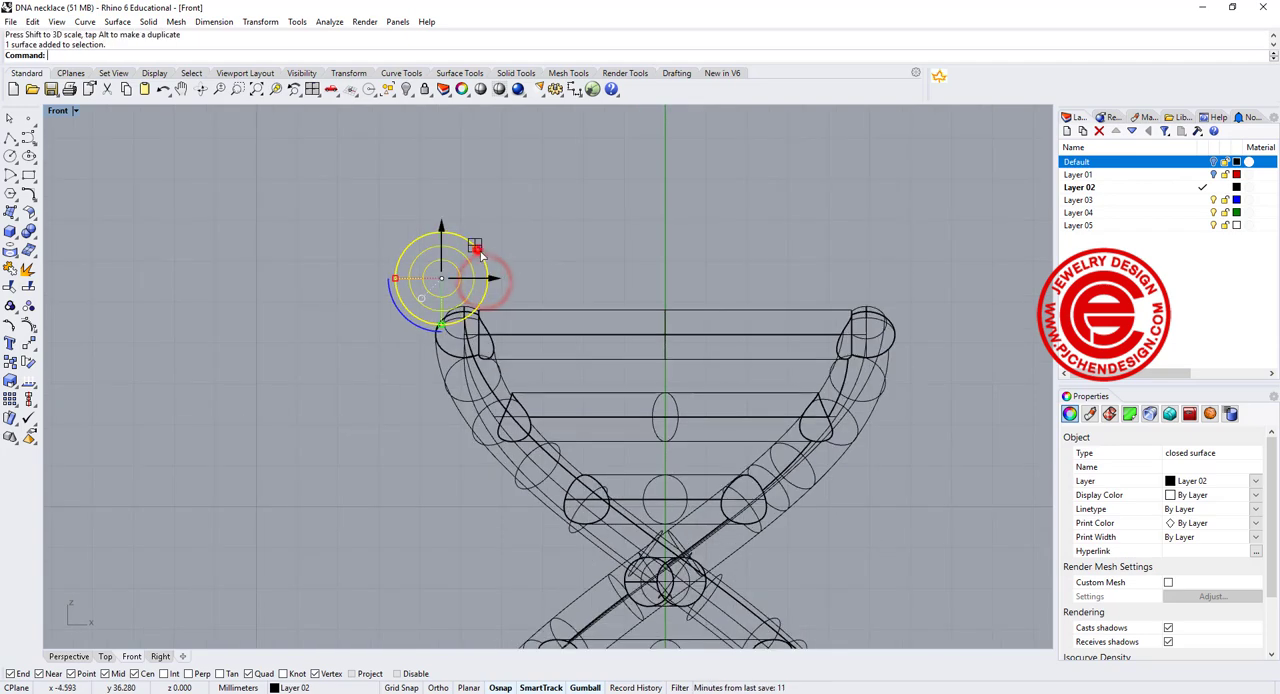
{"action": "left_click", "coordinate": [584, 258]}
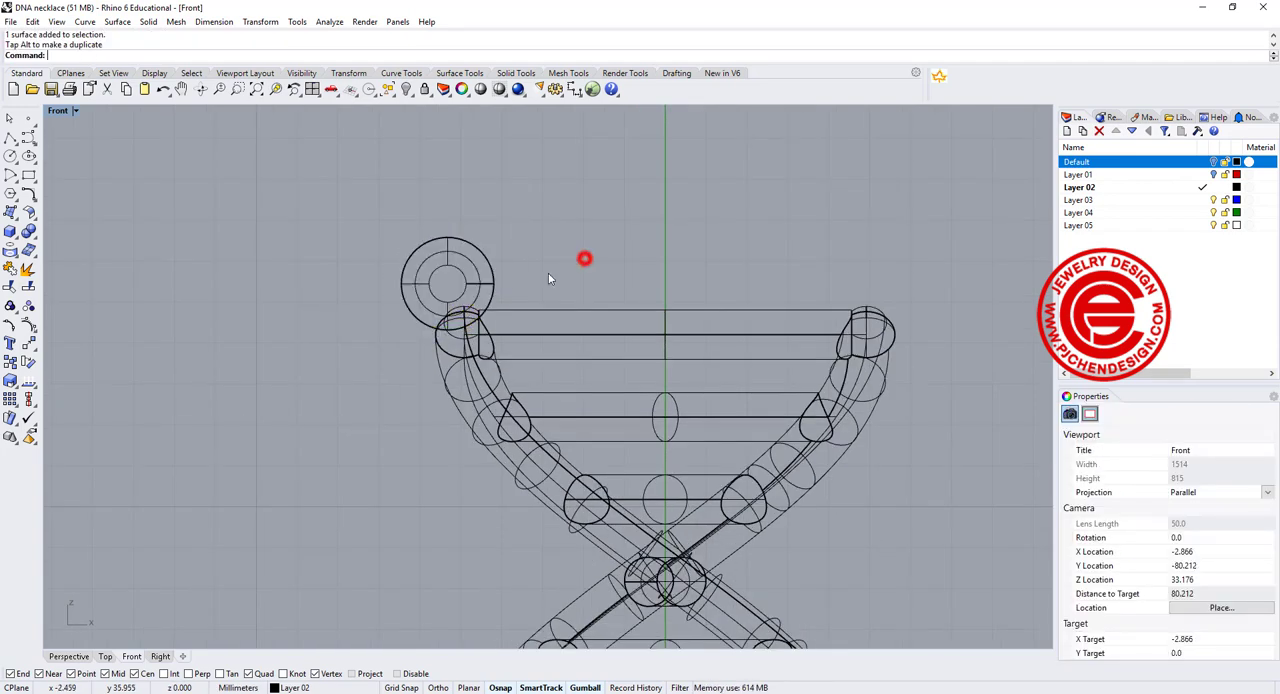
{"action": "key", "text": "ctrl+z"}
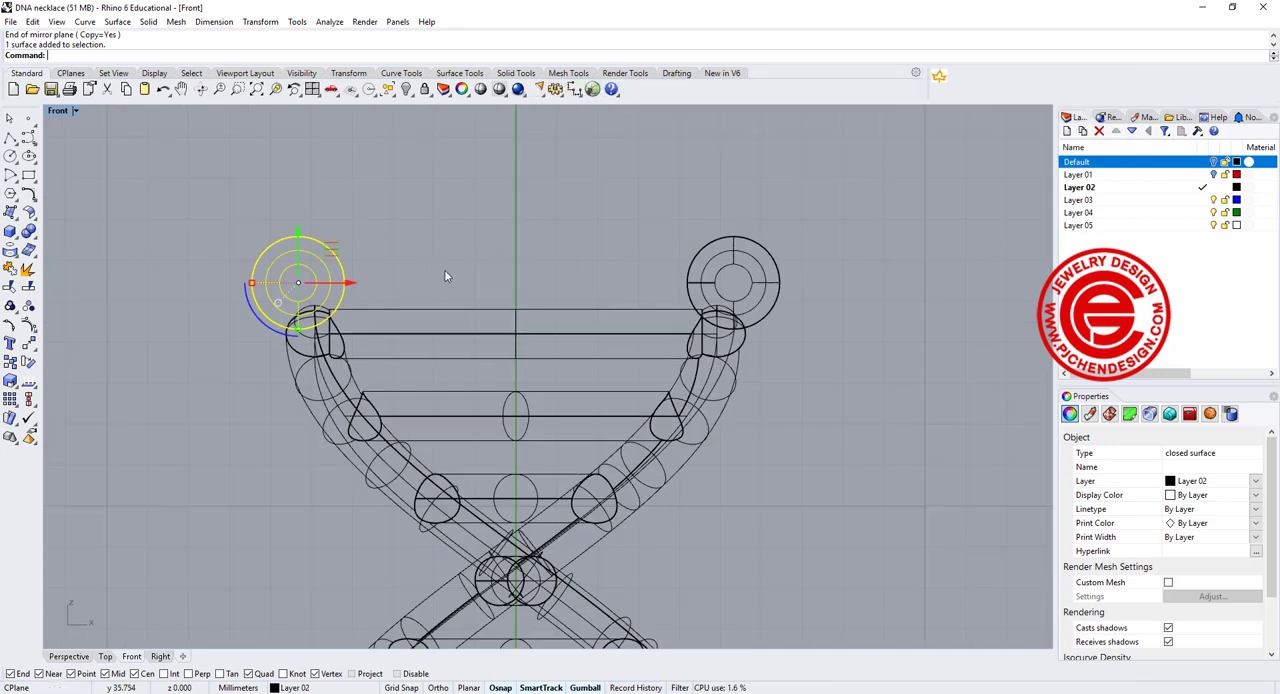
Drag the jump ring onto the helix's left end loop and nudge it into place.
{"action": "left_click_drag", "start_coordinate": [444, 280], "coordinate": [364, 284]}
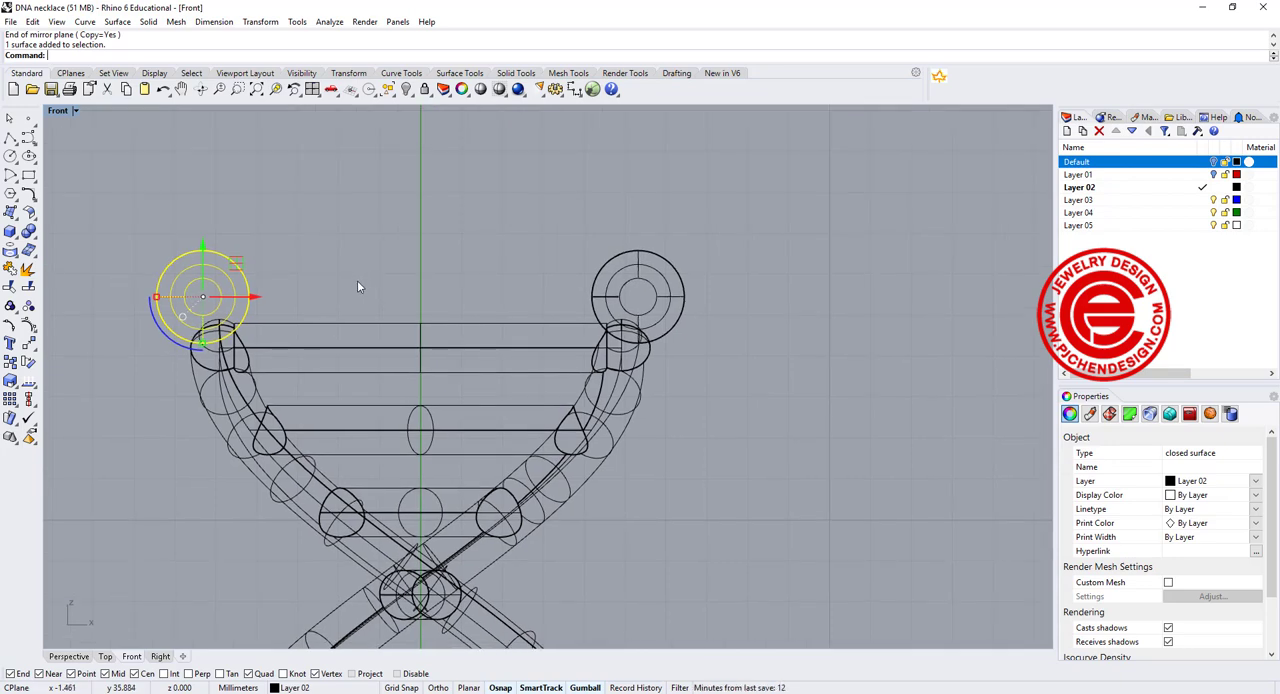
{"action": "left_click_drag", "start_coordinate": [360, 288], "coordinate": [416, 292]}
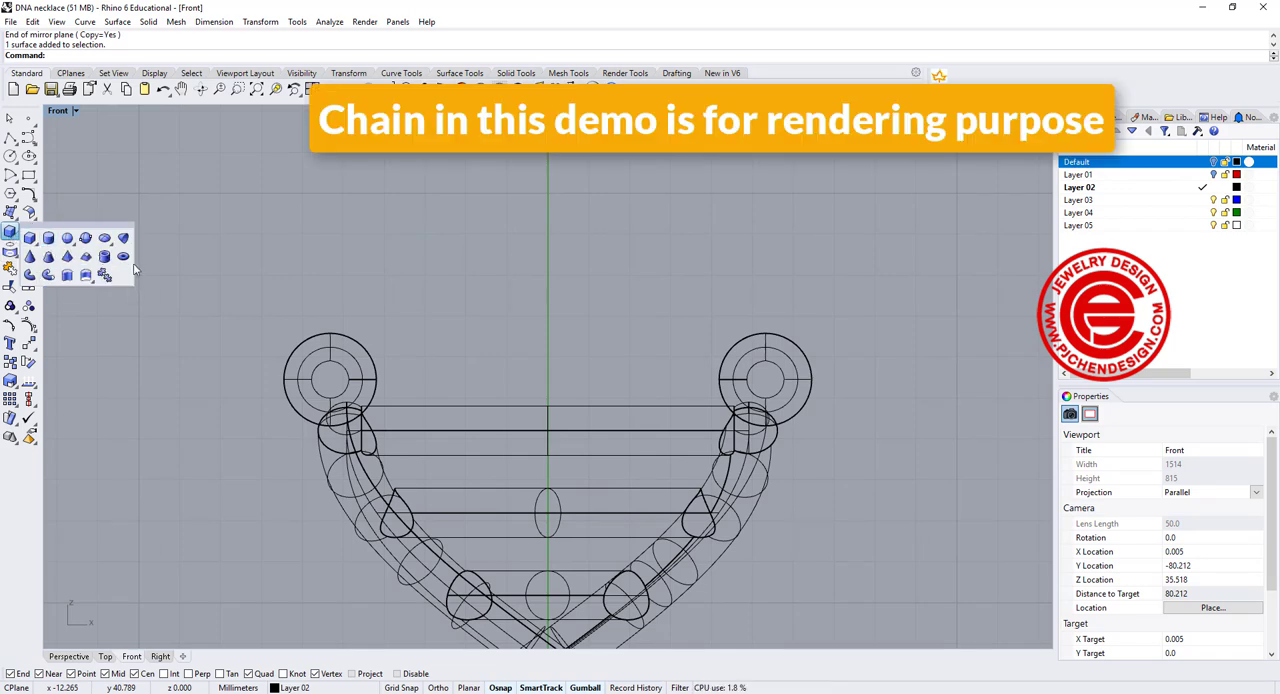
Create a solid torus chain link and duplicate an interlocking copy above the jump ring.
{"action": "left_click", "coordinate": [278, 236]}
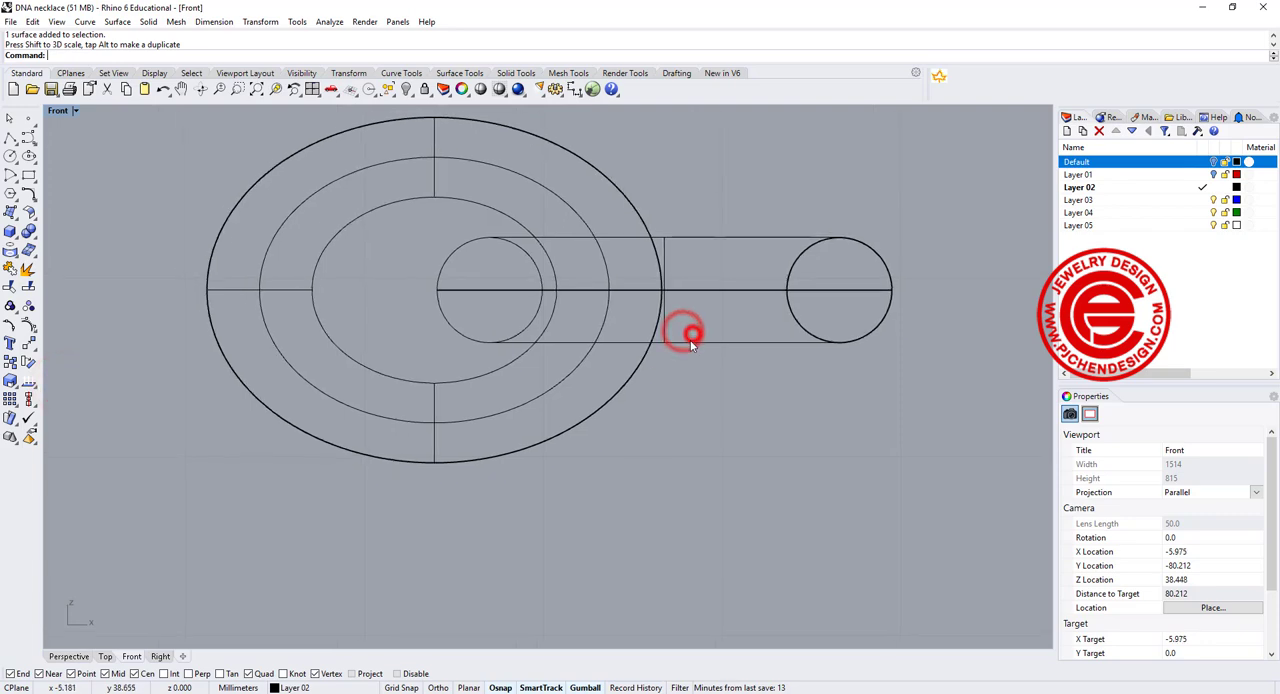
{"action": "left_click", "coordinate": [684, 332]}
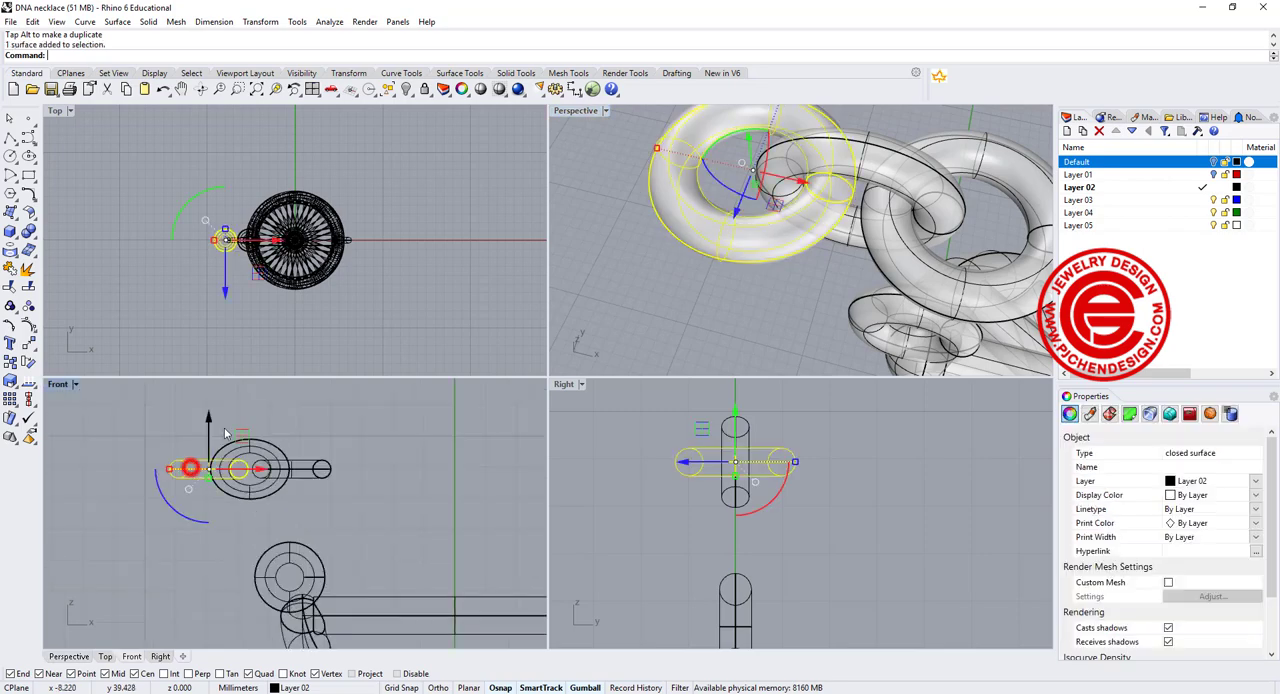
{"action": "key", "text": "Delete"}
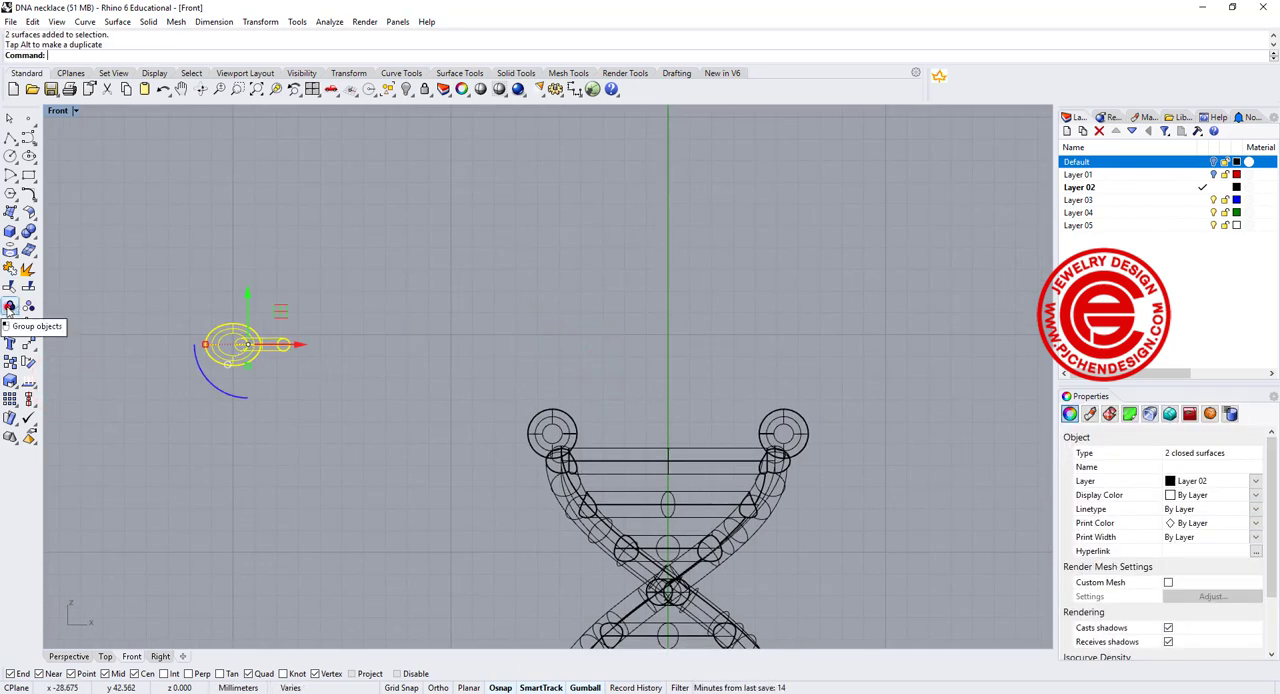
Group the two links, draw the chain path curve from the left loop, and select the pair.
{"action": "left_click", "coordinate": [10, 308]}
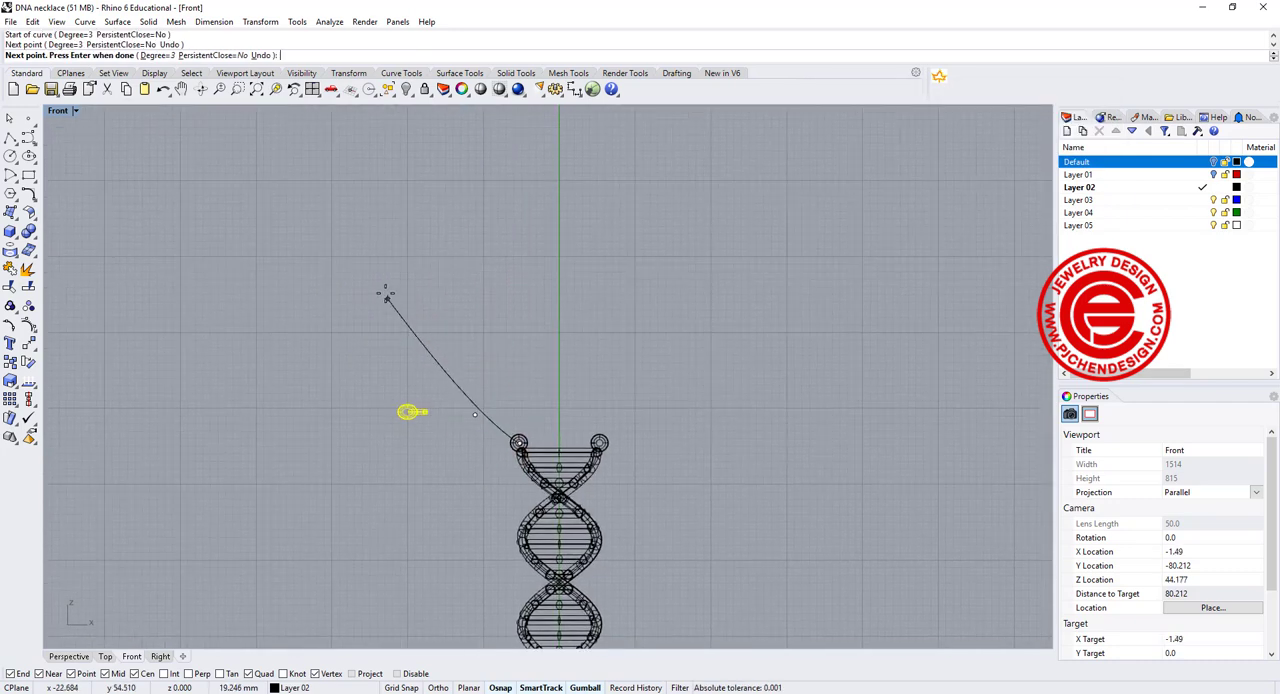
{"action": "left_click", "coordinate": [418, 216]}
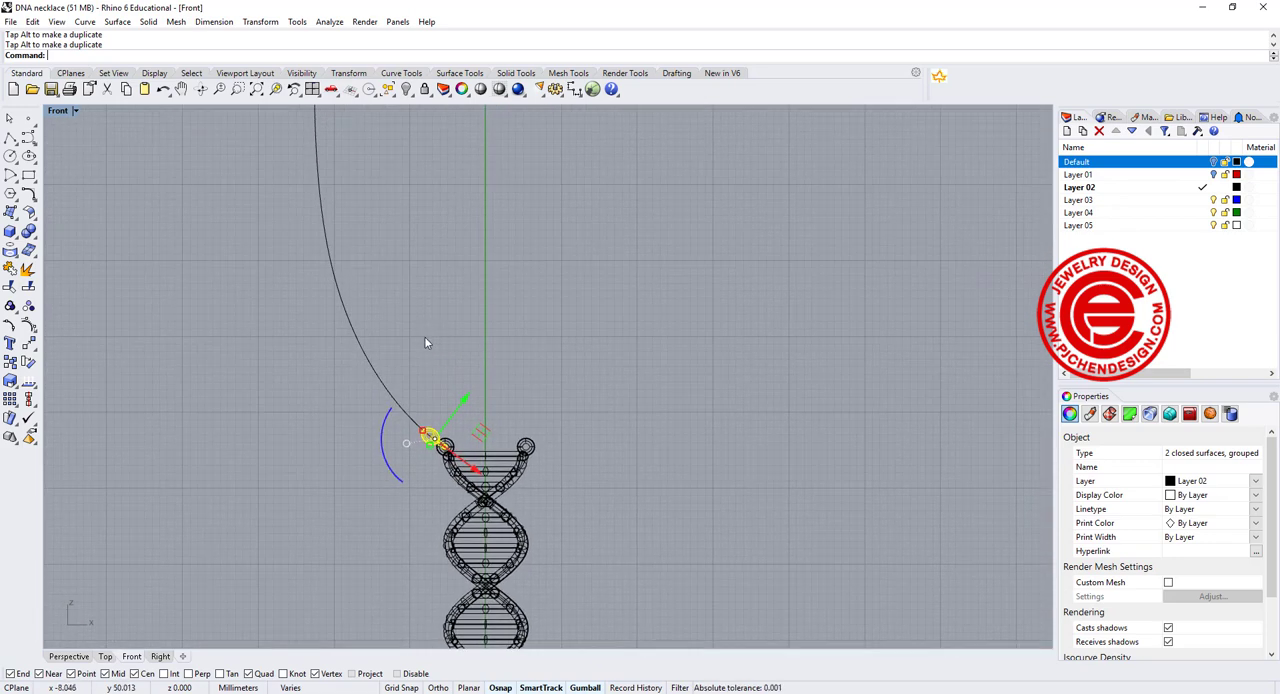
{"action": "left_click", "coordinate": [260, 20]}
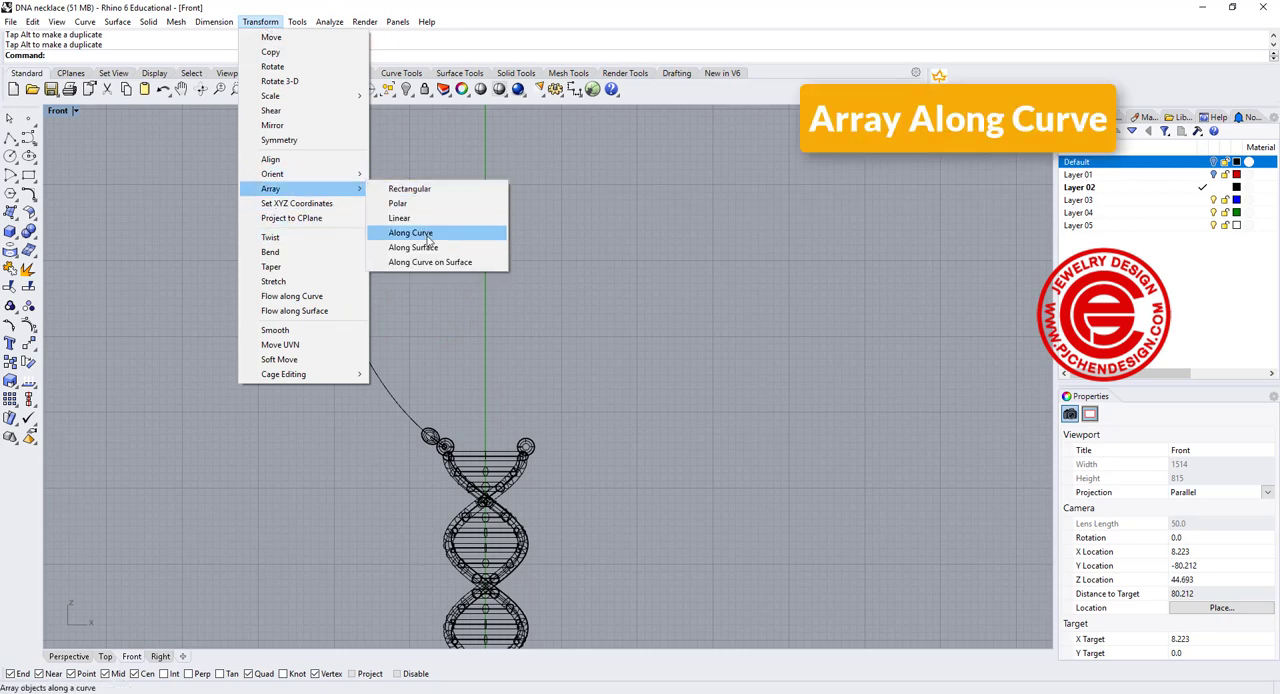
Array the linked pair along the left curve, check the spacing, and undo the result.
{"action": "left_click", "coordinate": [410, 232]}
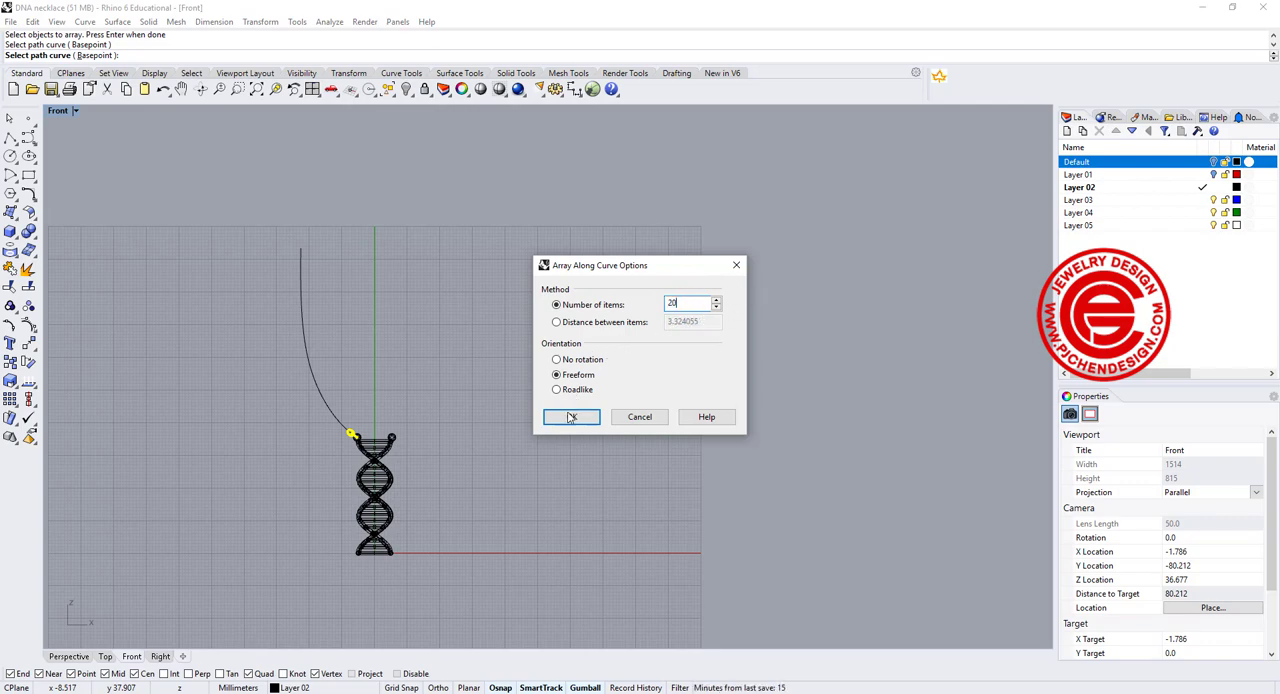
{"action": "left_click", "coordinate": [572, 416]}
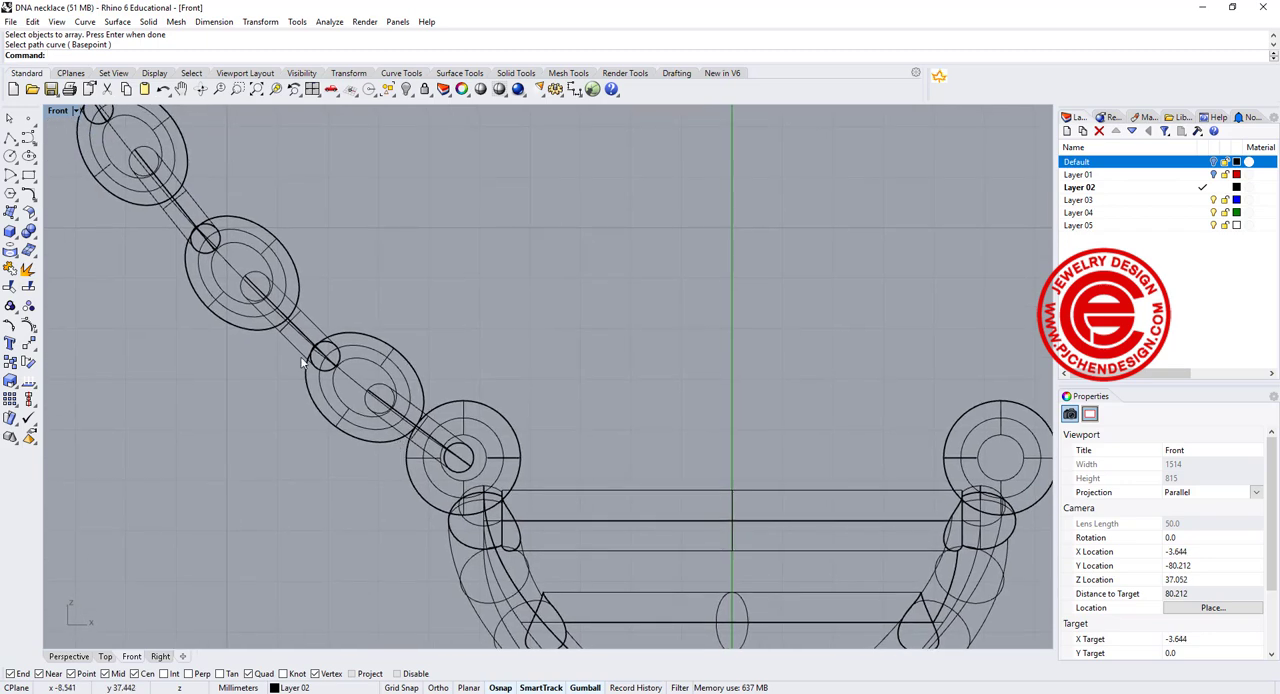
{"action": "left_click", "coordinate": [260, 290]}
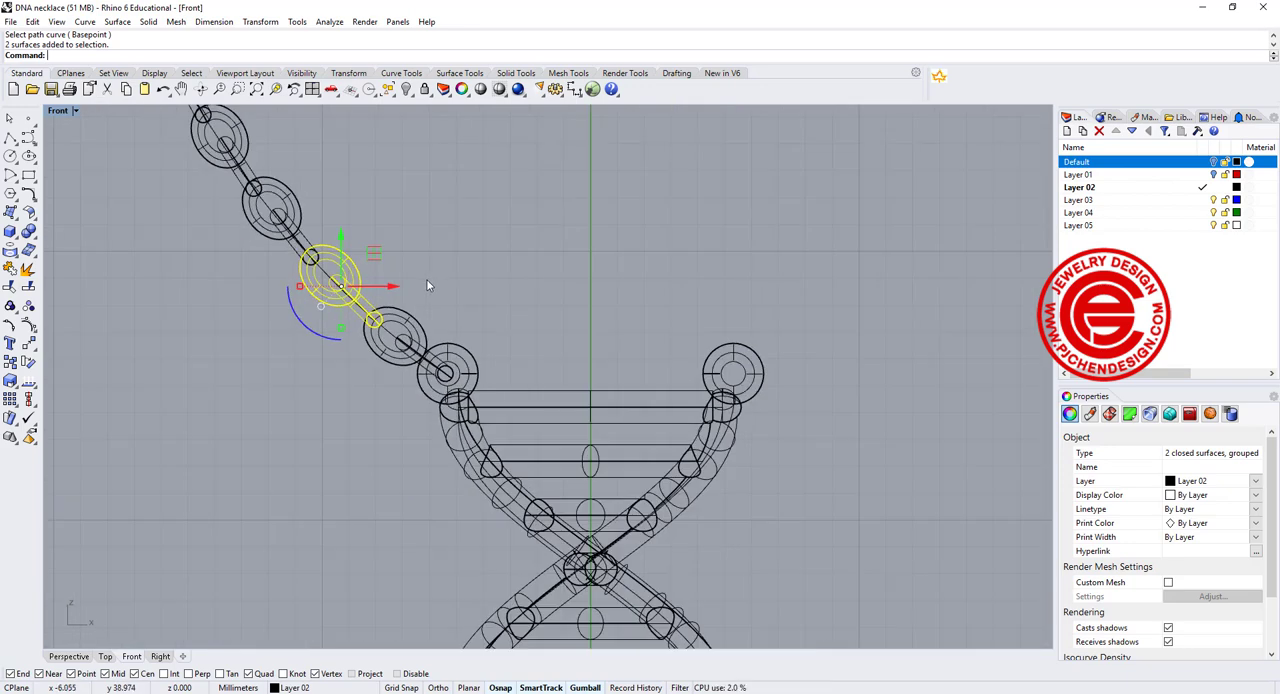
{"action": "key", "text": "ctrl+z"}
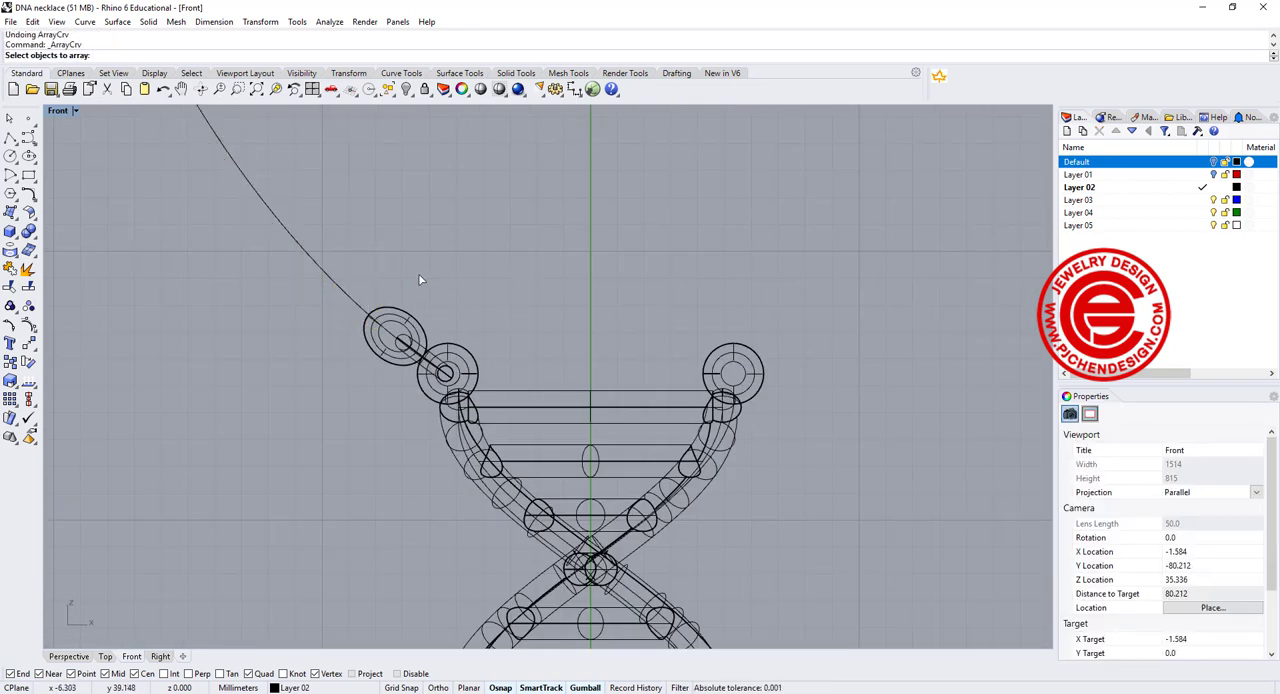
Re-array the pair with an adjusted item count so the links interlock continuously.
{"action": "left_click", "coordinate": [404, 336]}
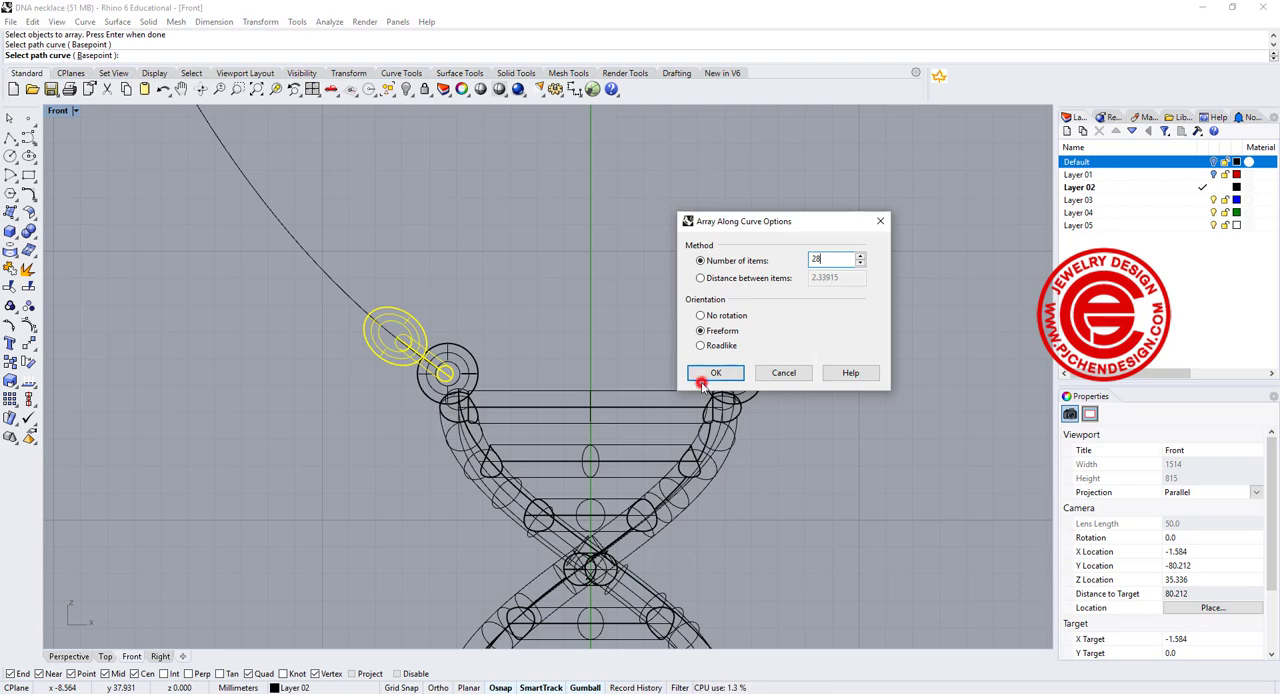
{"action": "left_click", "coordinate": [716, 372]}
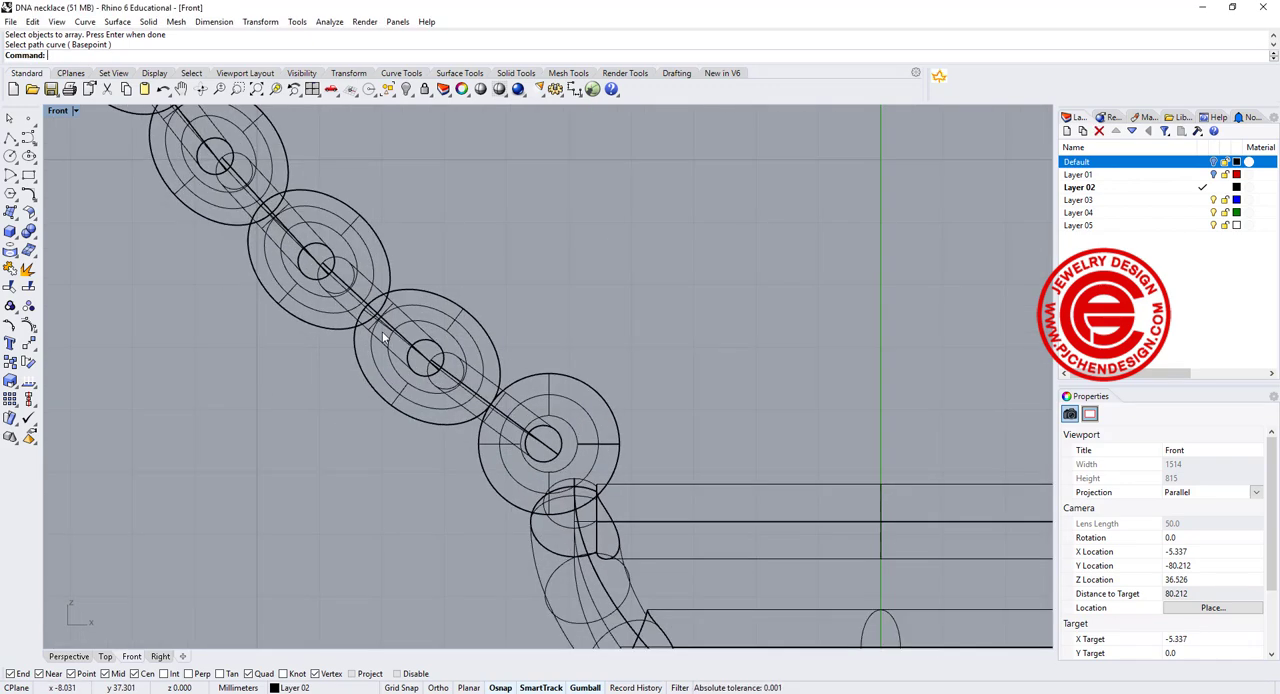
{"action": "left_click", "coordinate": [424, 350]}
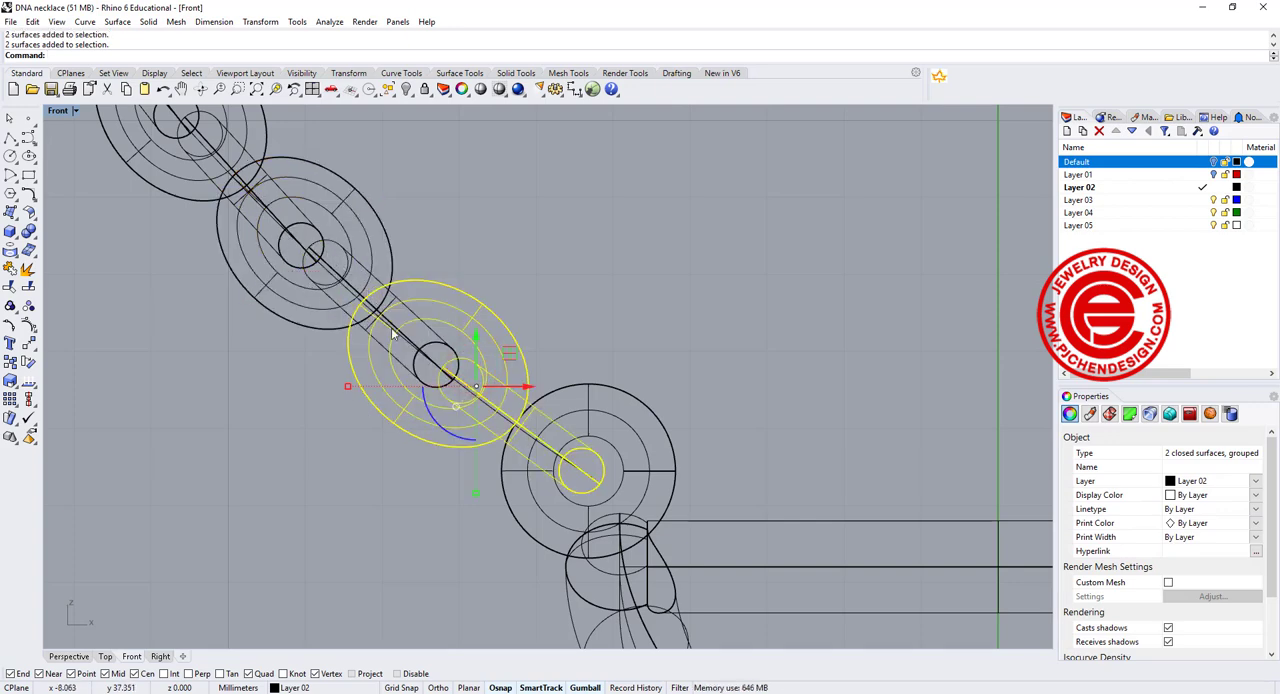
{"action": "mouse_move", "coordinate": [652, 344]}
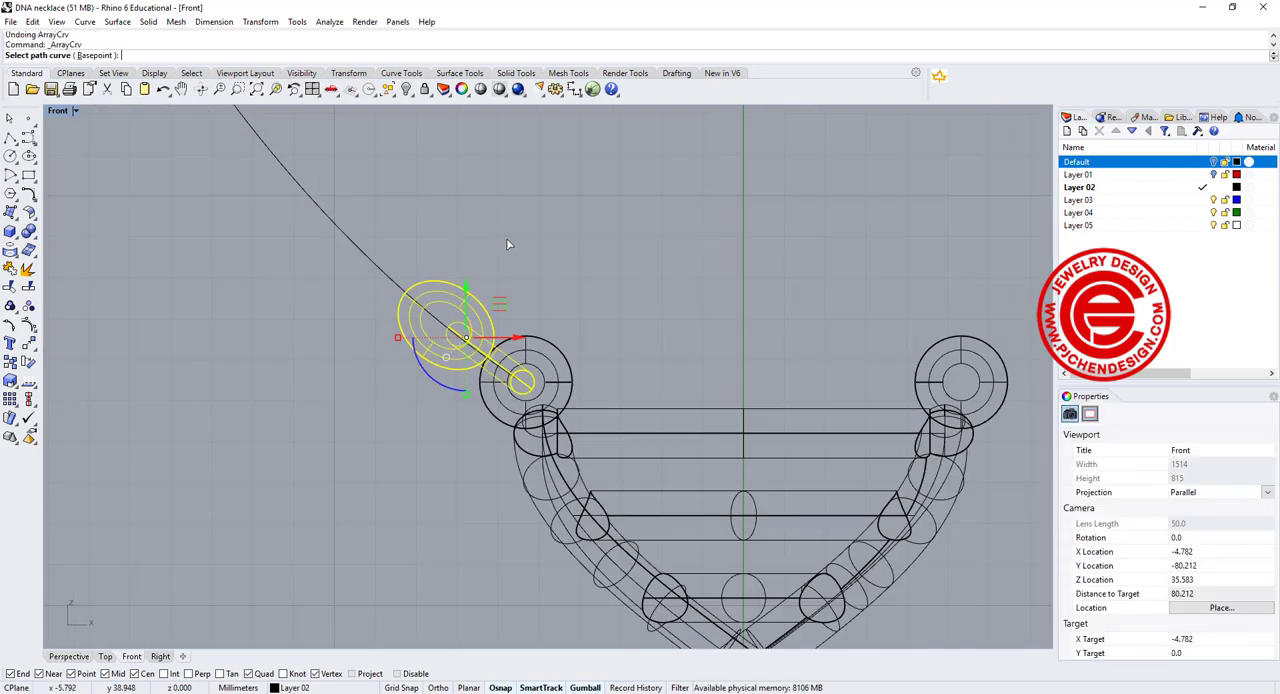
{"action": "mouse_move", "coordinate": [394, 280]}
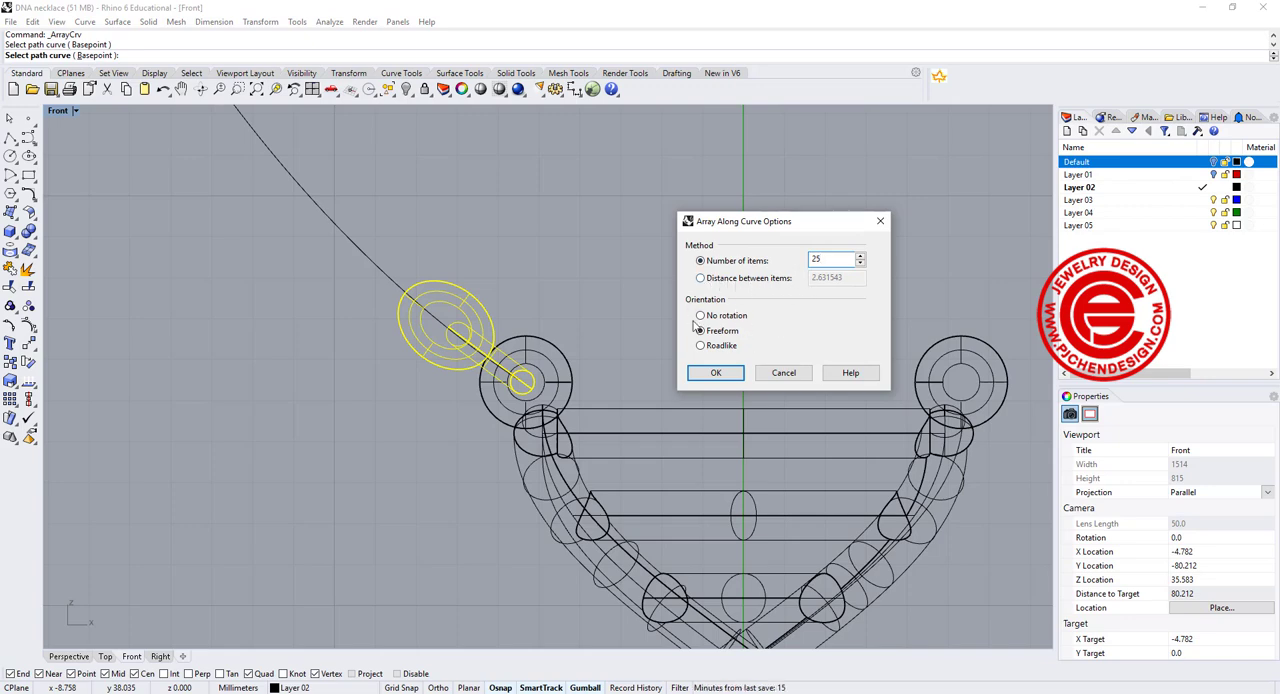
{"action": "left_click", "coordinate": [716, 372]}
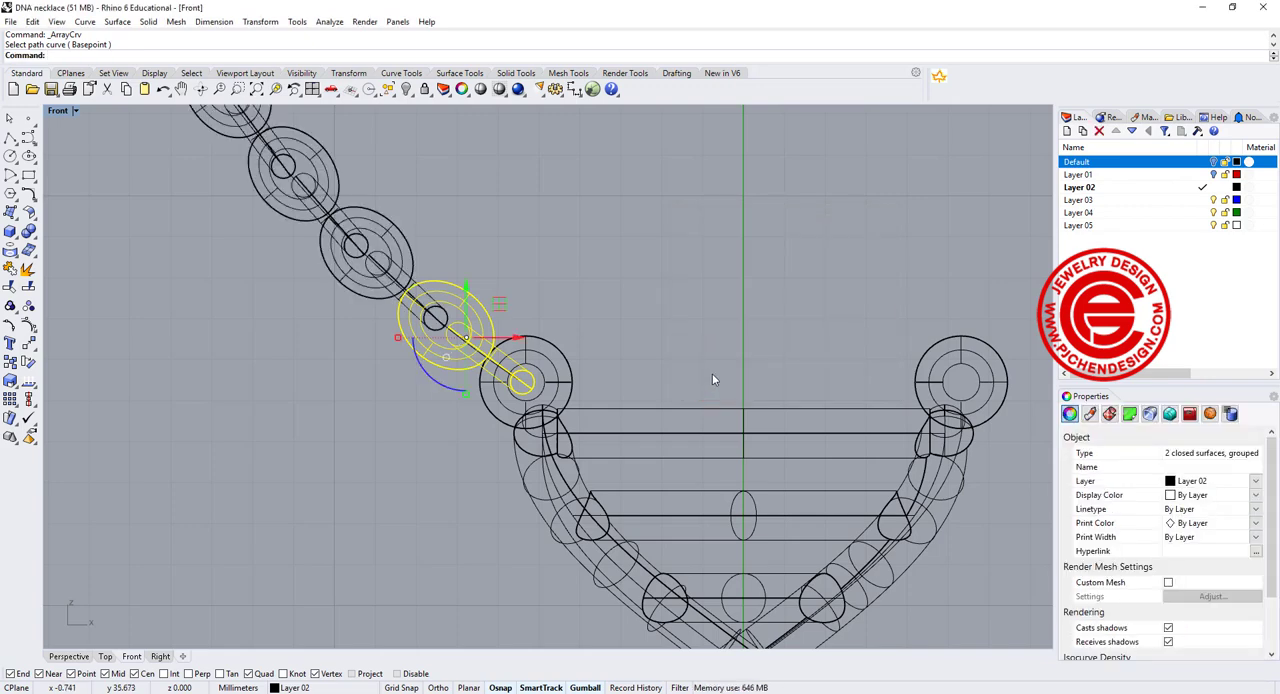
{"action": "scroll", "scroll_direction": "up", "scroll_amount": 3}
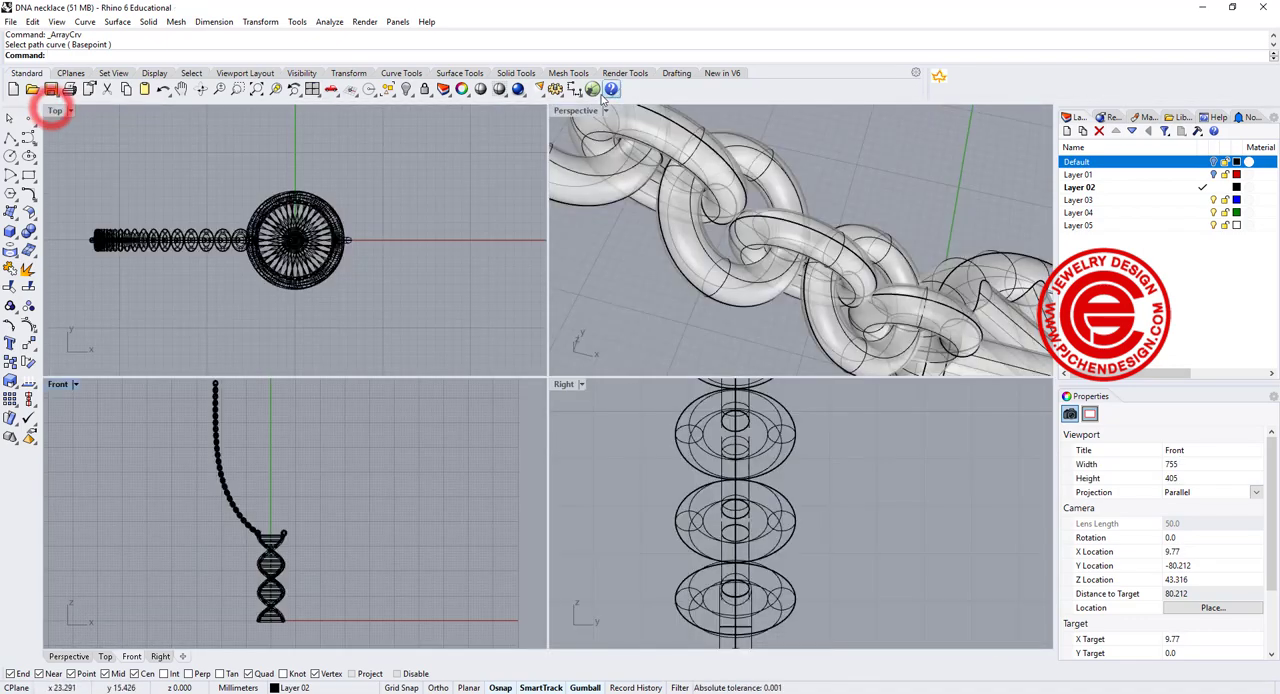
Mirror the chain as a copy to the right loop and review it across the four views.
{"action": "double_click", "coordinate": [576, 110]}
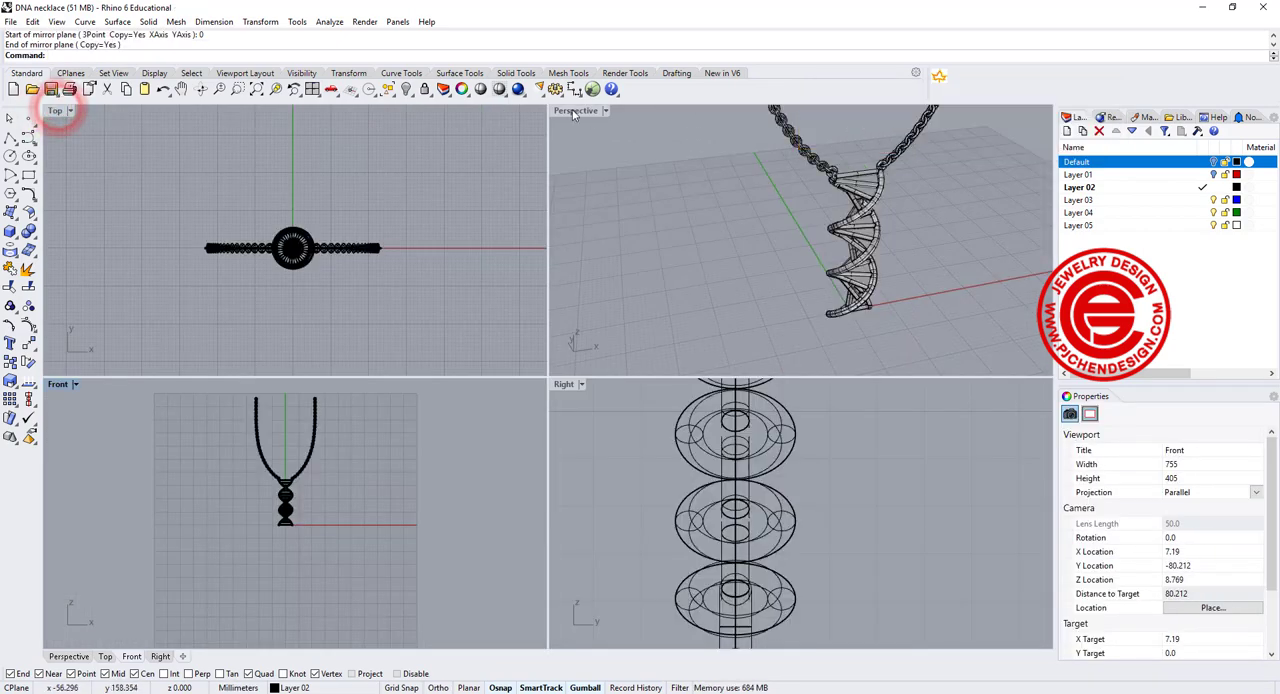
{"action": "double_click", "coordinate": [576, 110]}
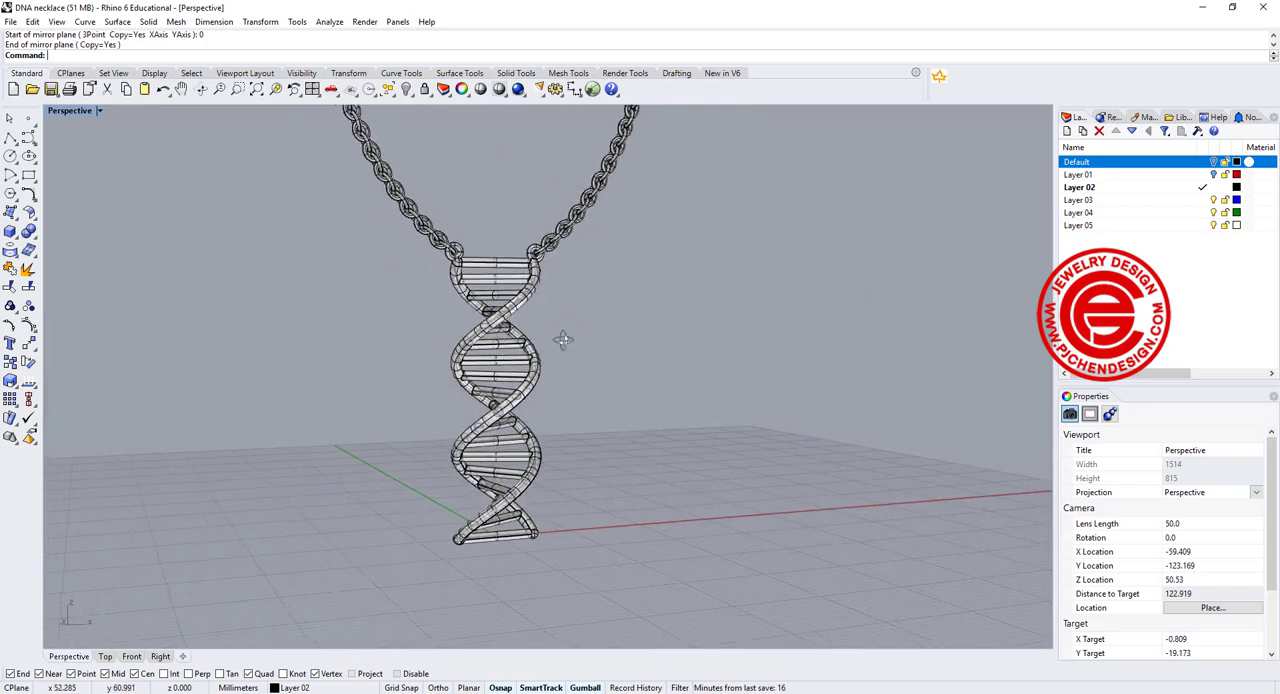
Orbit the finished pendant with both chains and show it in Rendered display.
{"action": "left_click_drag", "start_coordinate": [564, 340], "coordinate": [570, 364]}
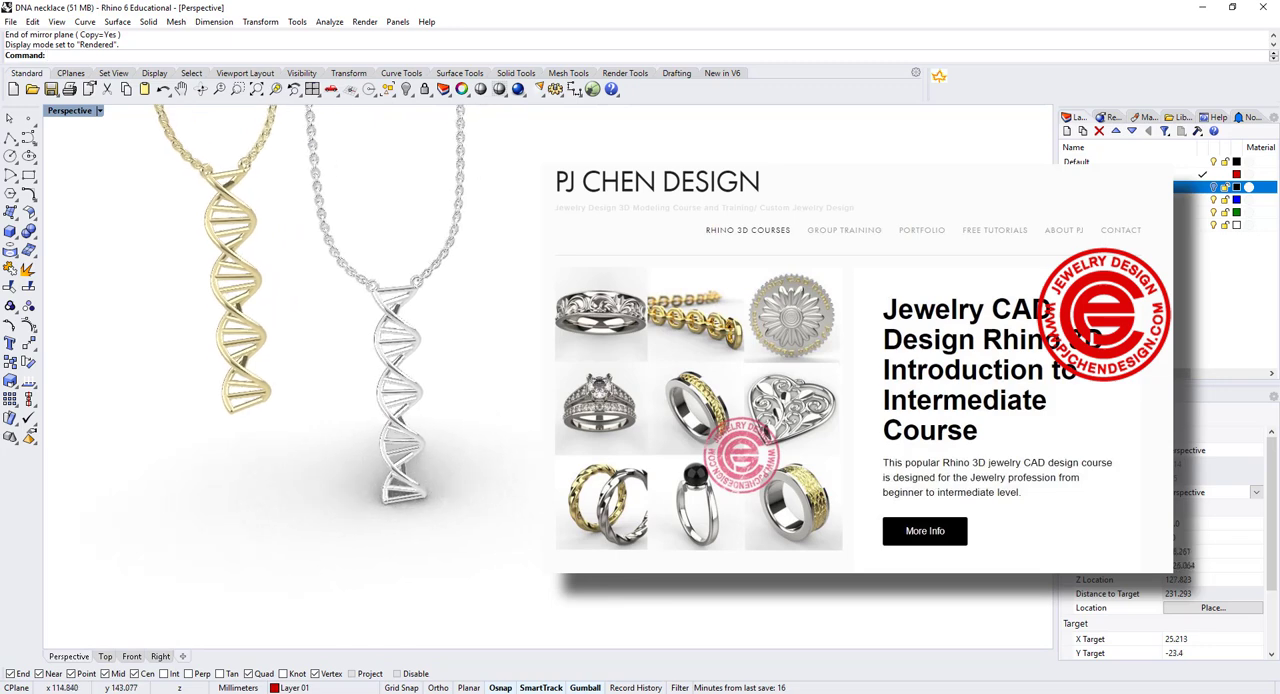
{"action": "mouse_move", "coordinate": [1036, 124]}
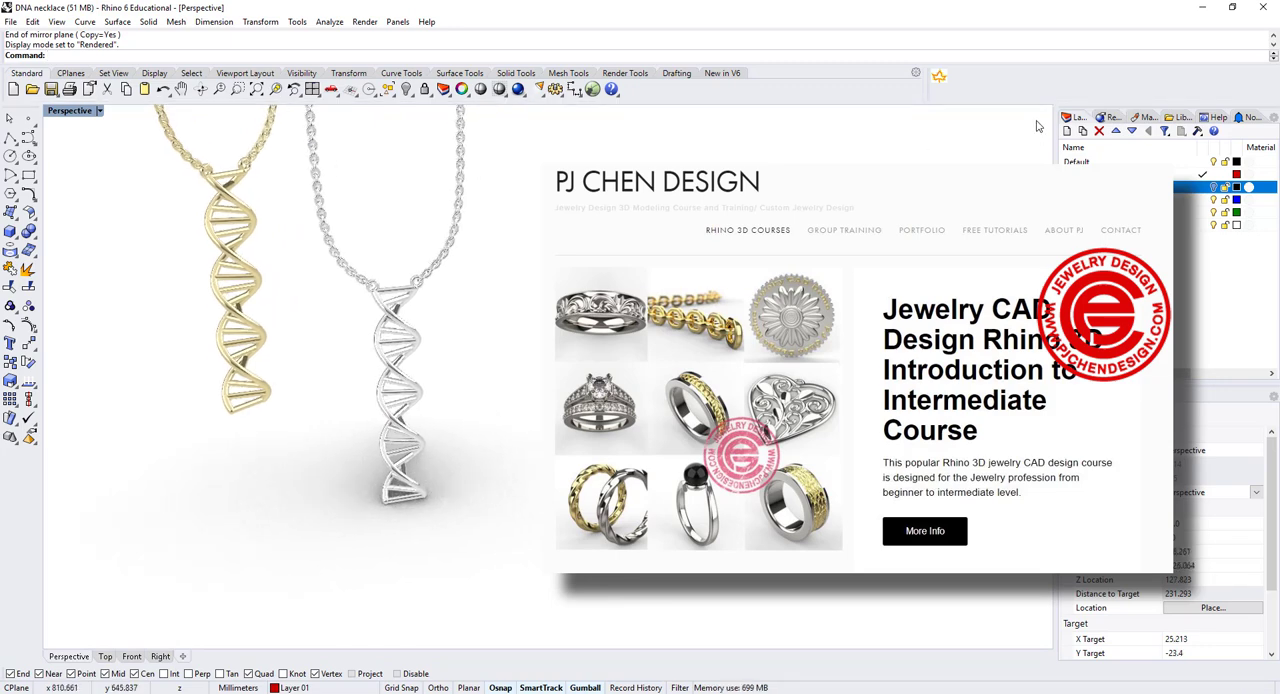